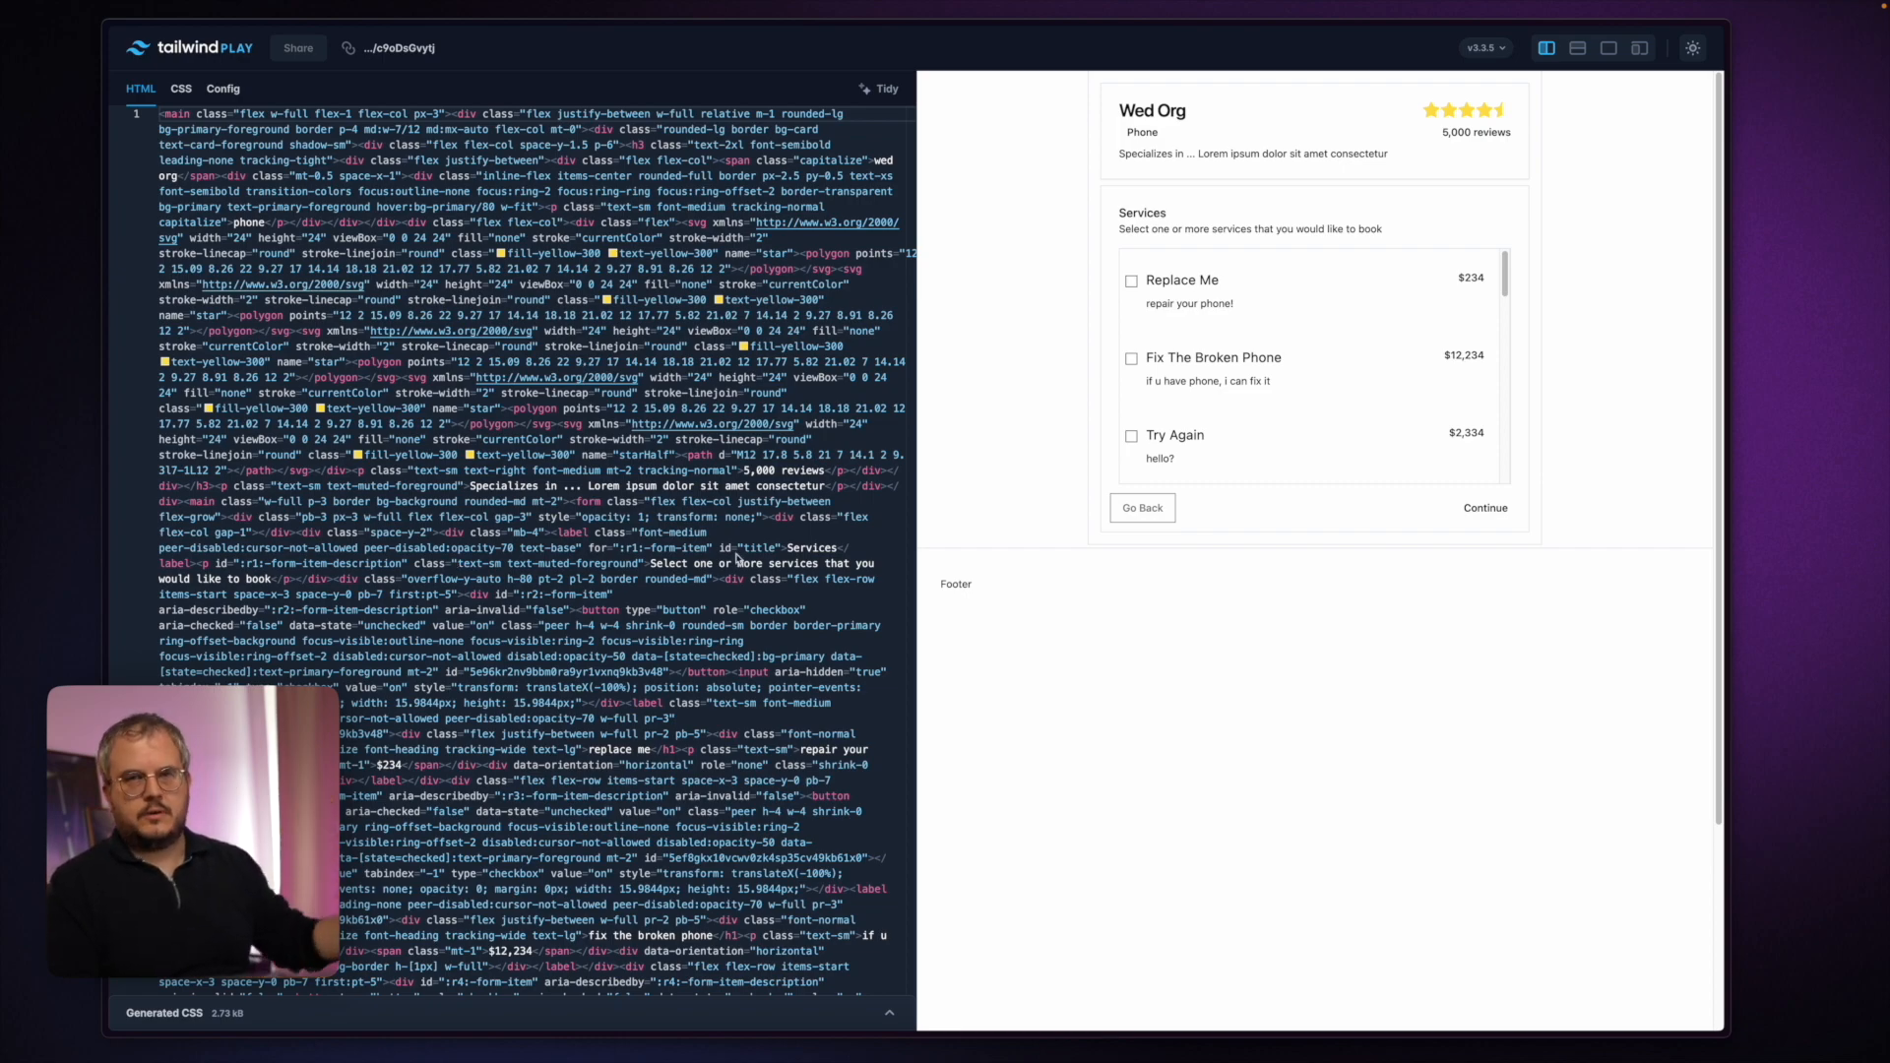
mouse_move(1311, 249)
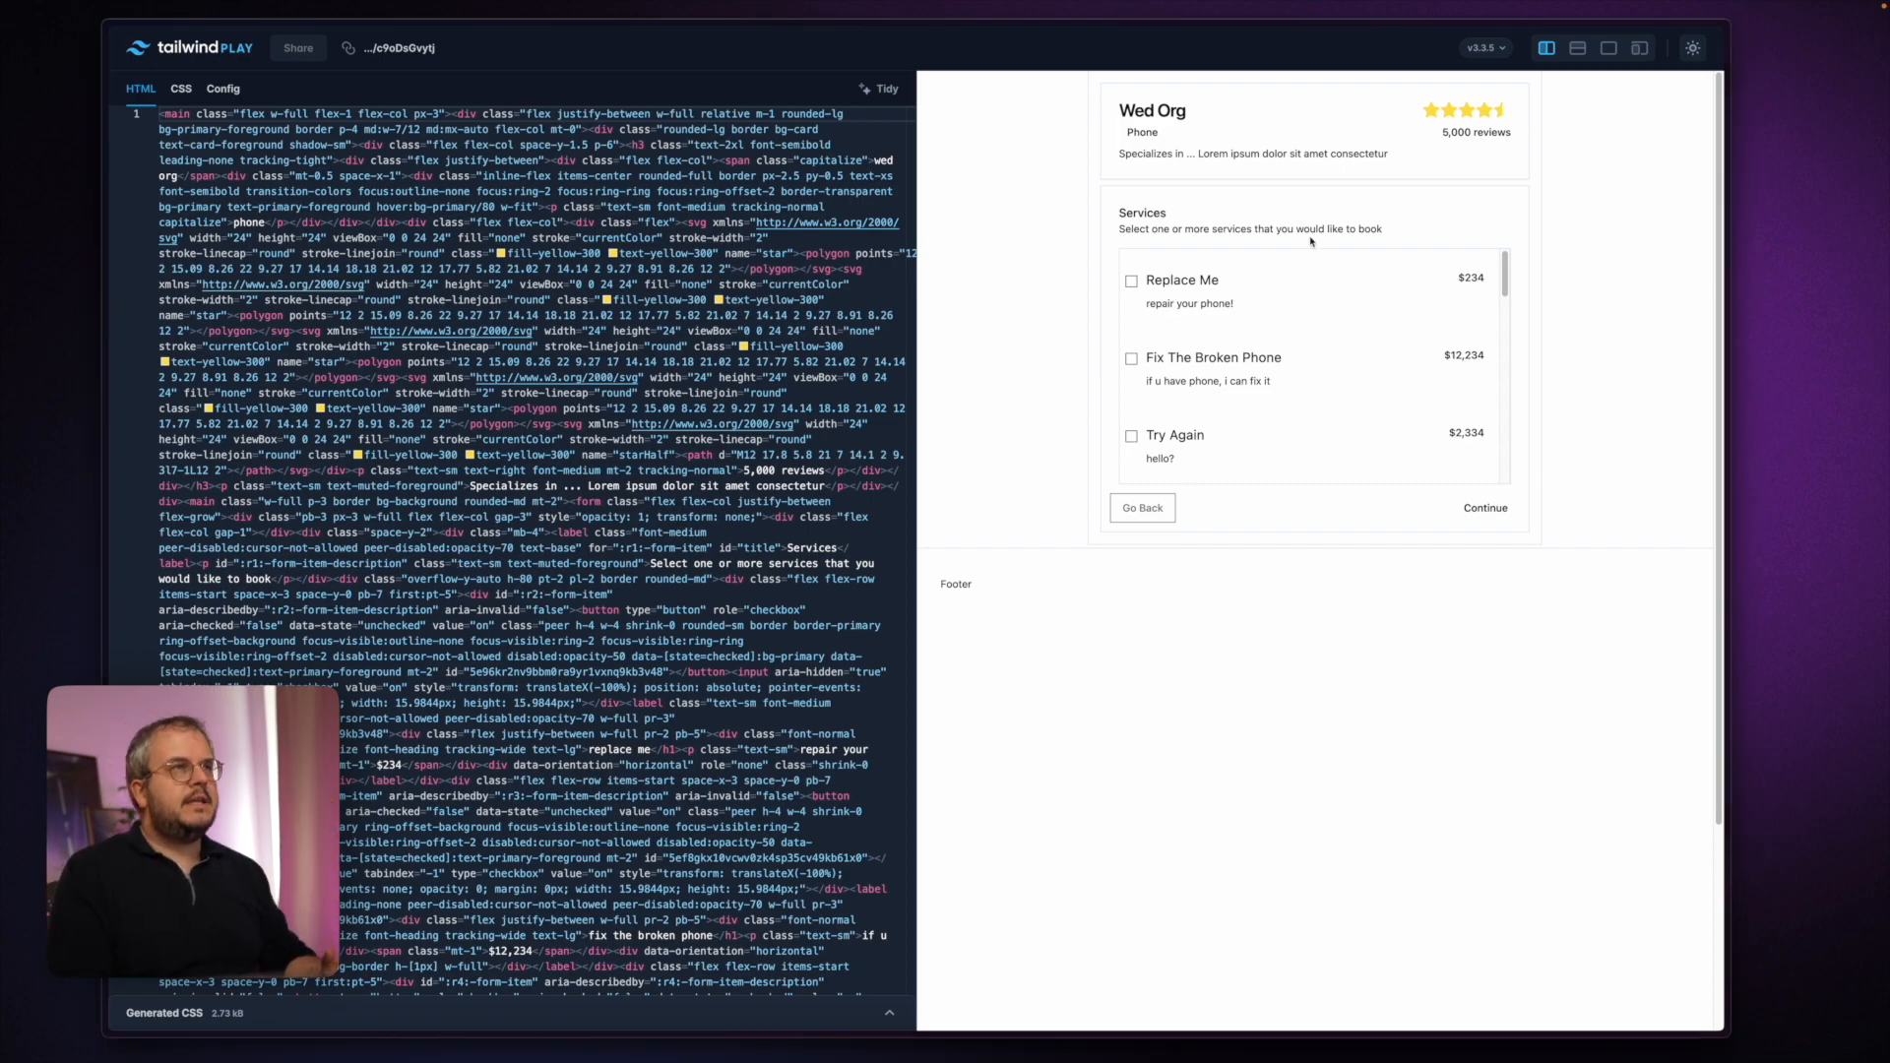
Switch Tailwind Play to the preview-only layout to show the booking page.
click(1609, 47)
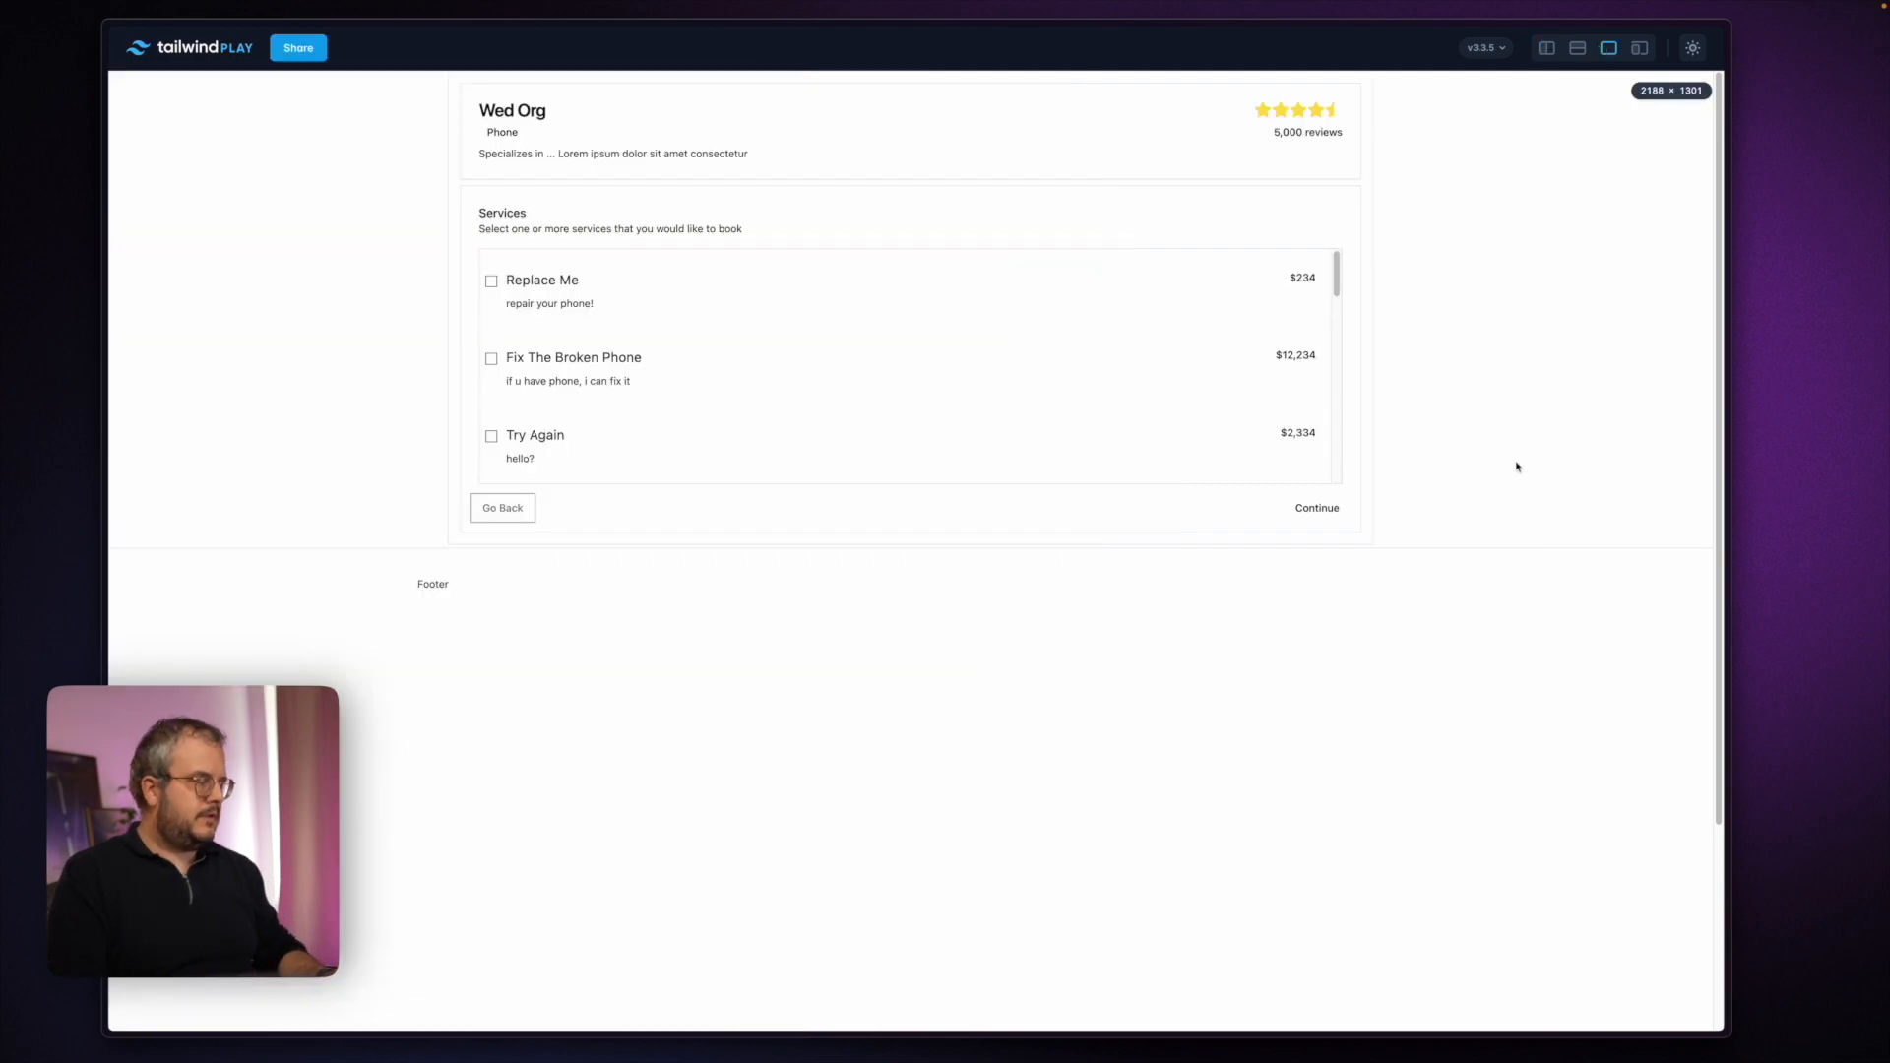
Open Chrome DevTools on the booking-page preview with F12.
key(F12)
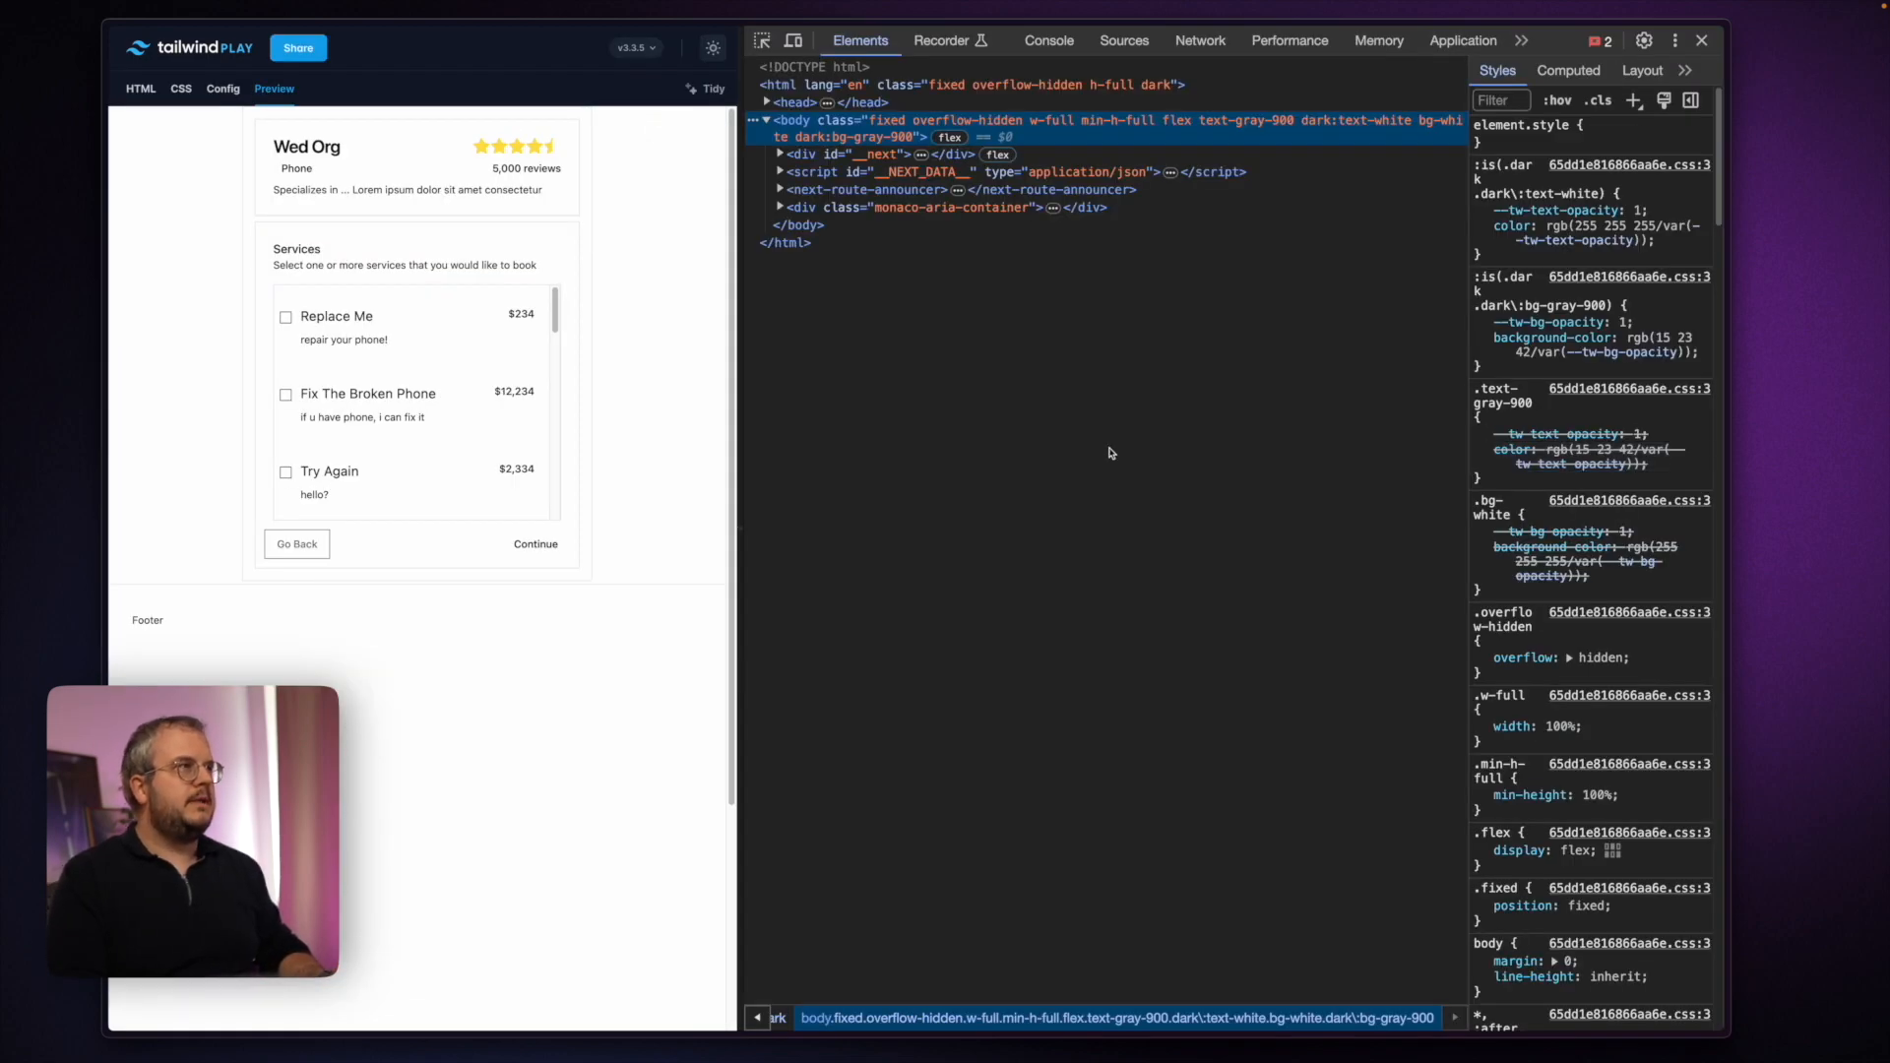
mouse_move(420, 731)
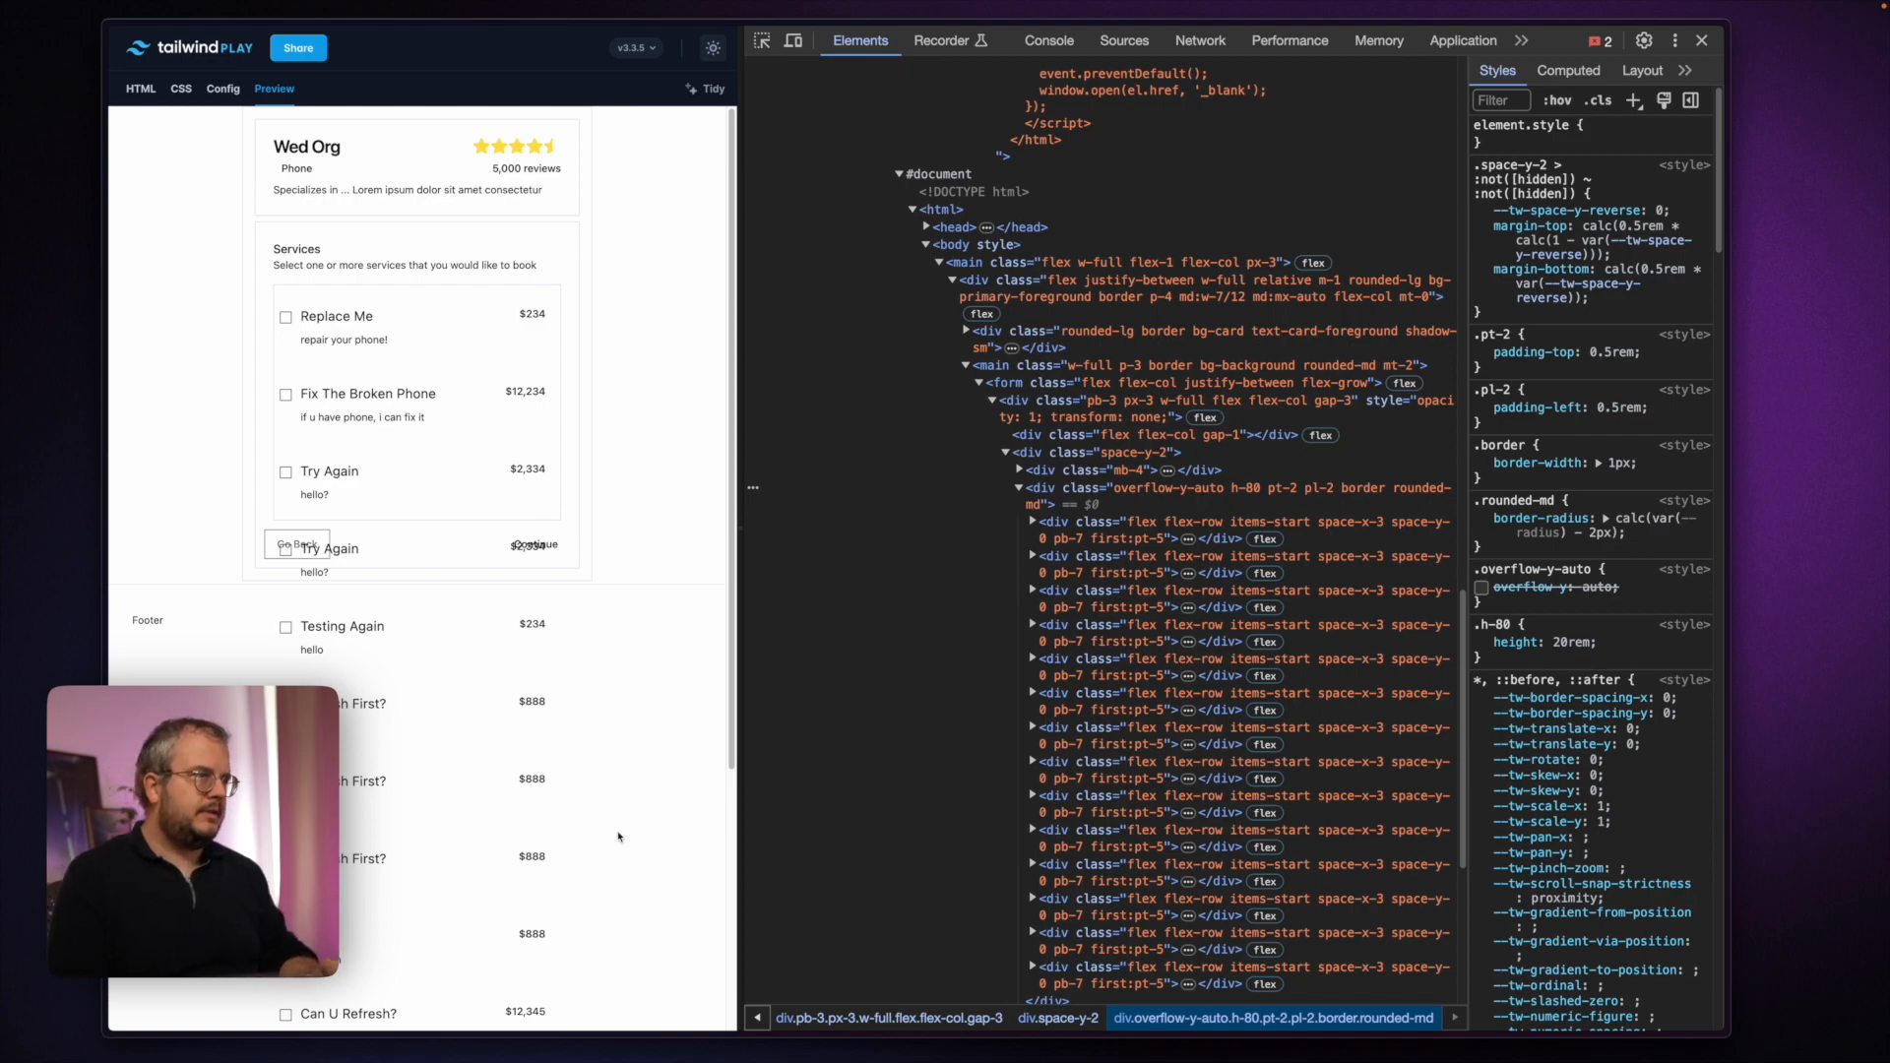
mouse_move(1011, 487)
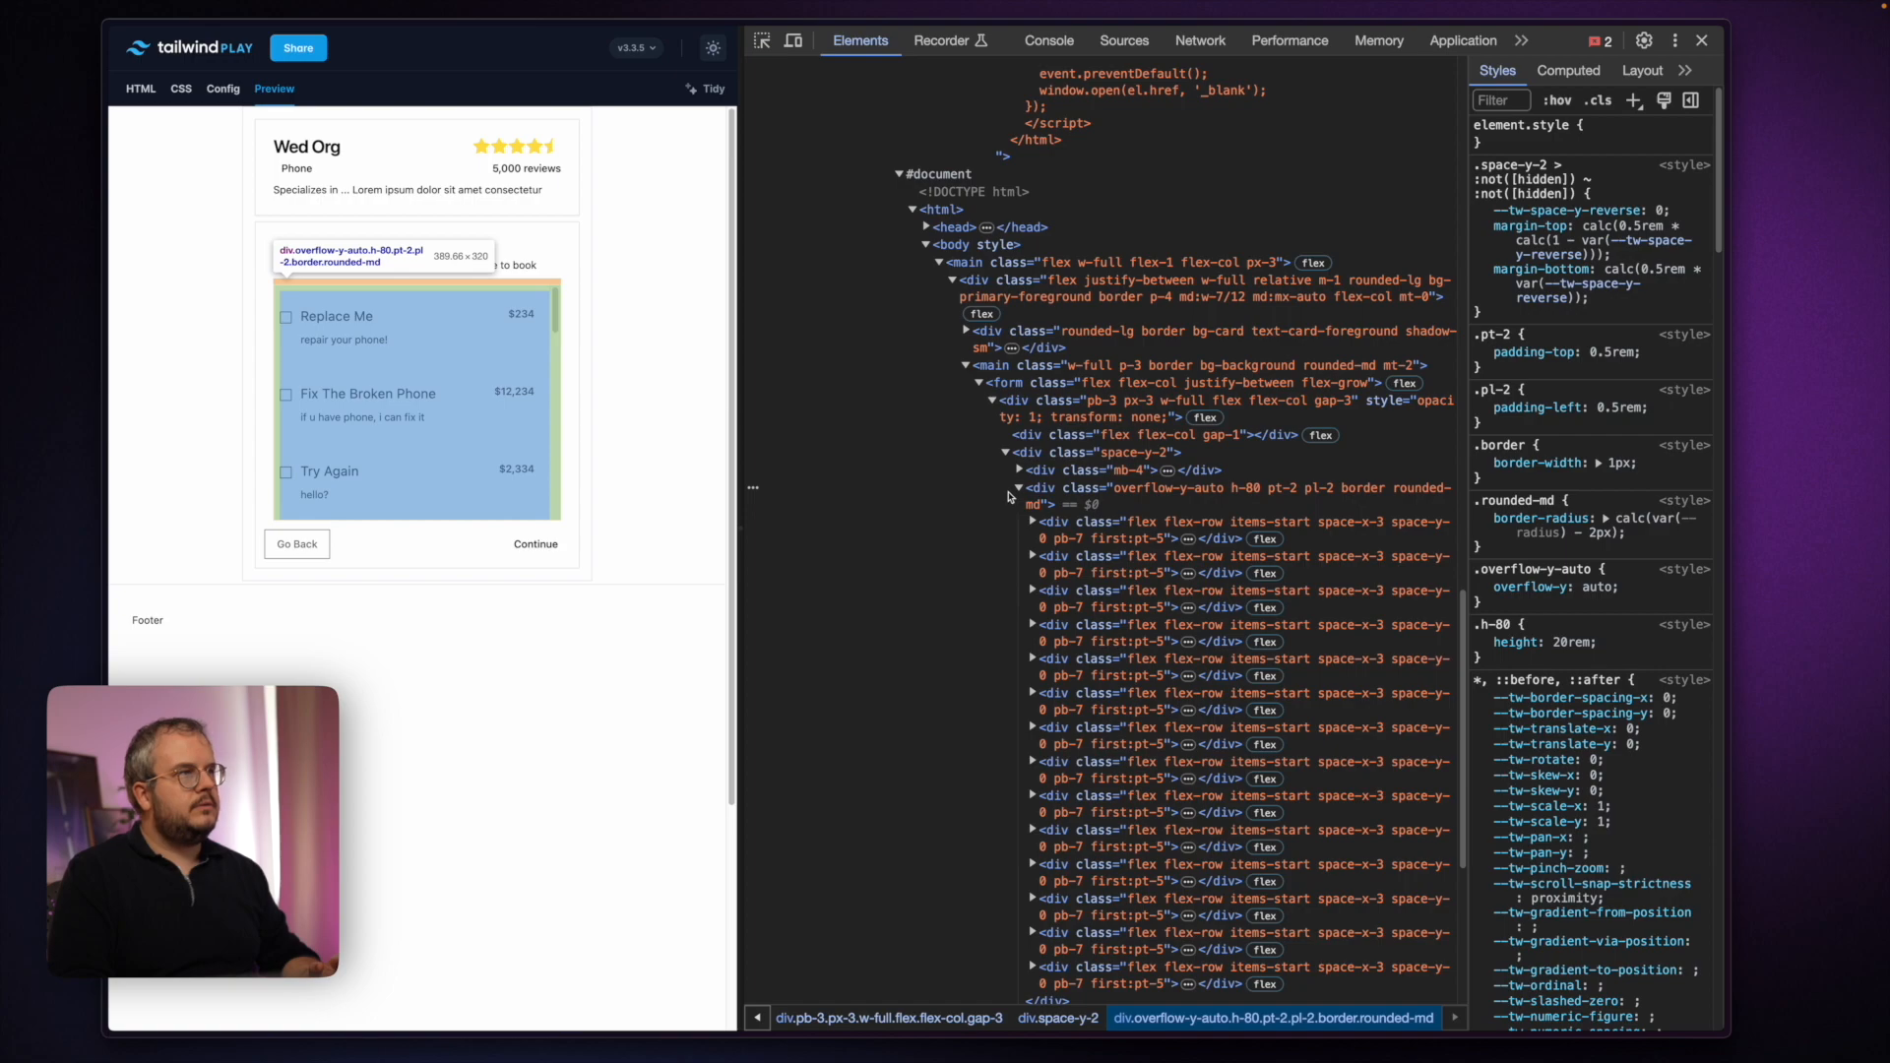
Delete the Go Back/Continue button row and clear the main wrapper's classes.
click(1019, 487)
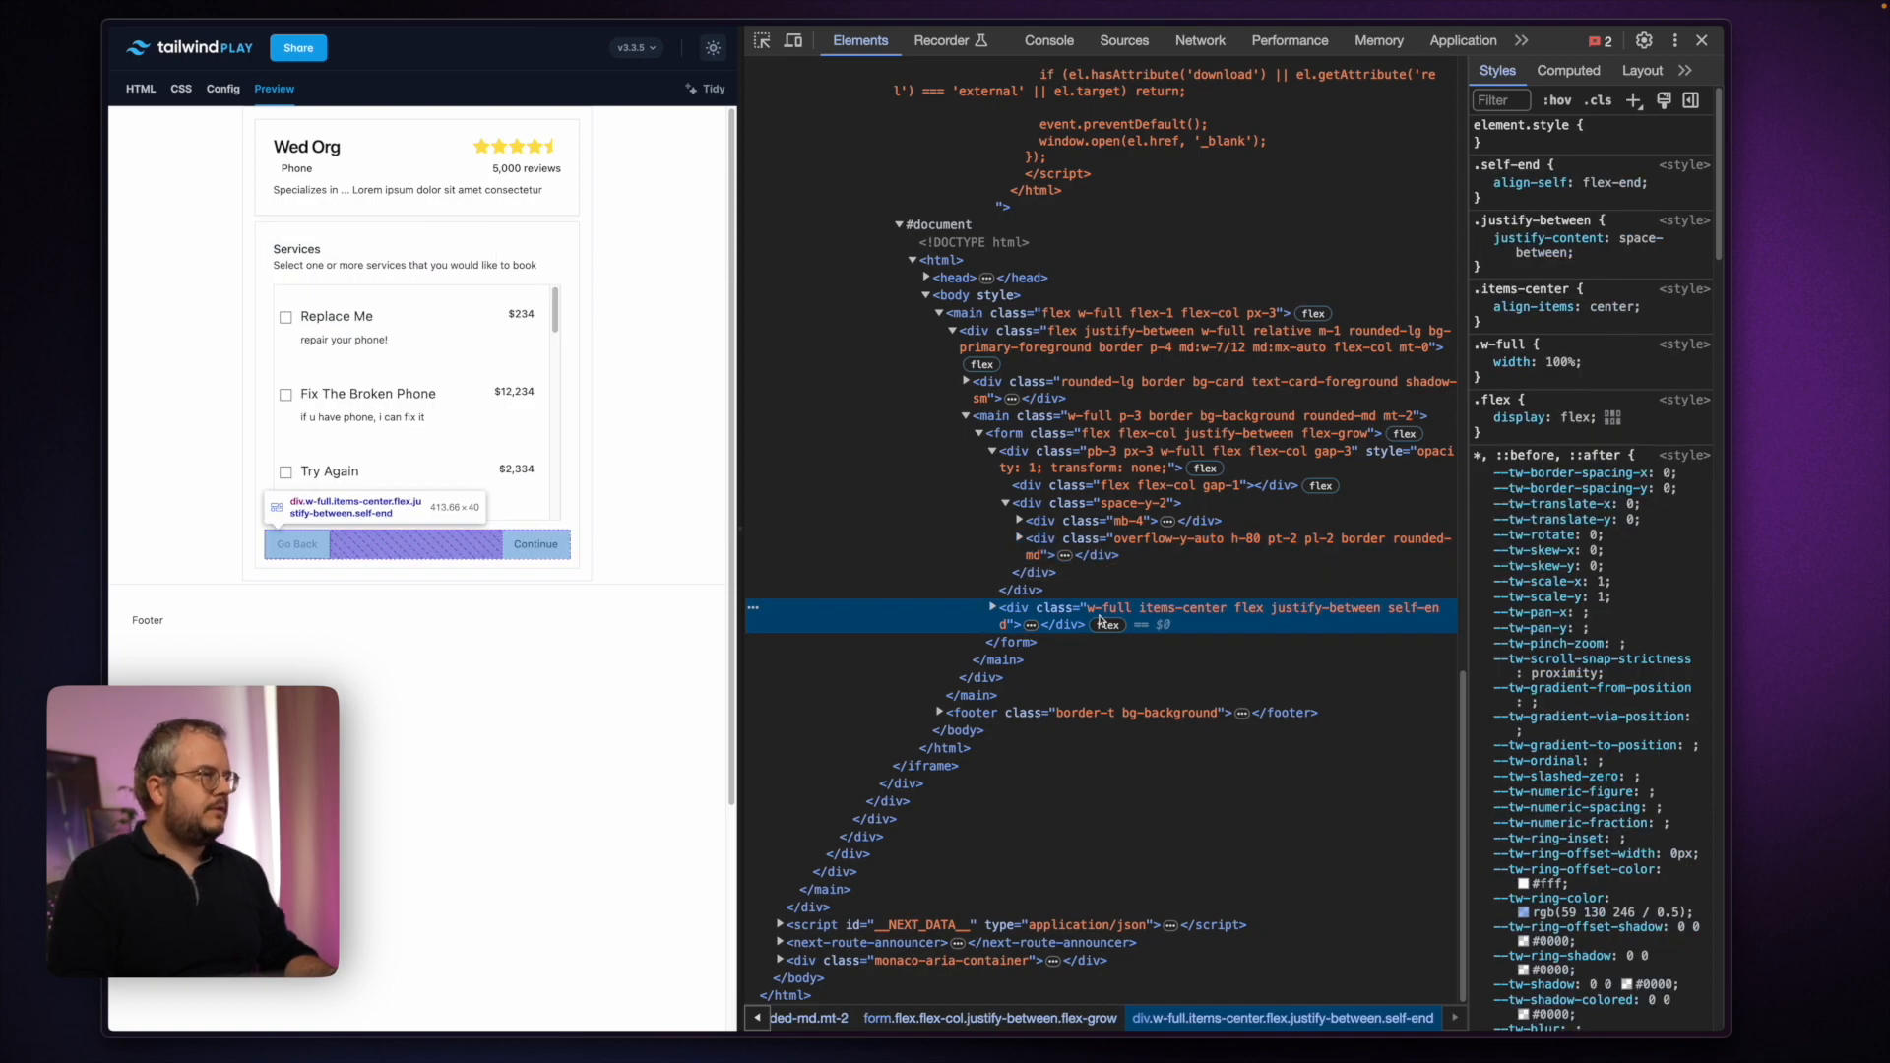
click(974, 713)
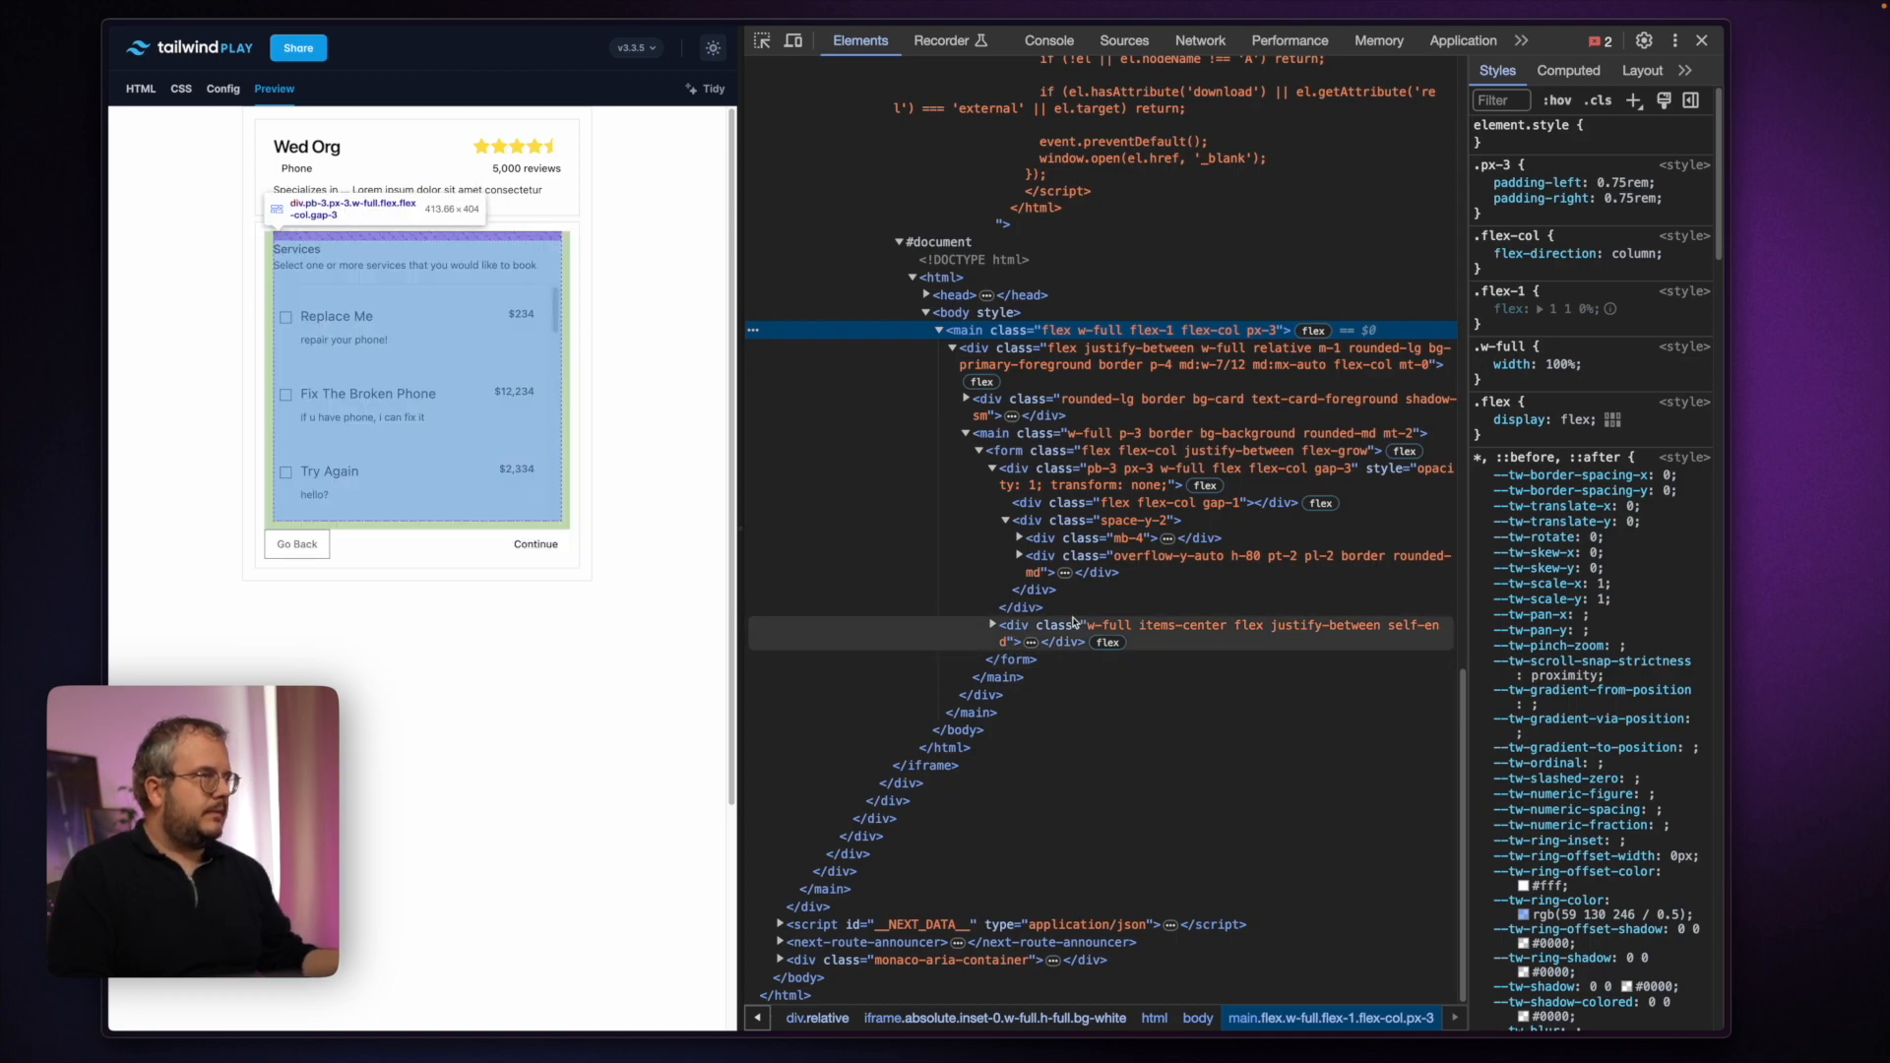
click(1007, 433)
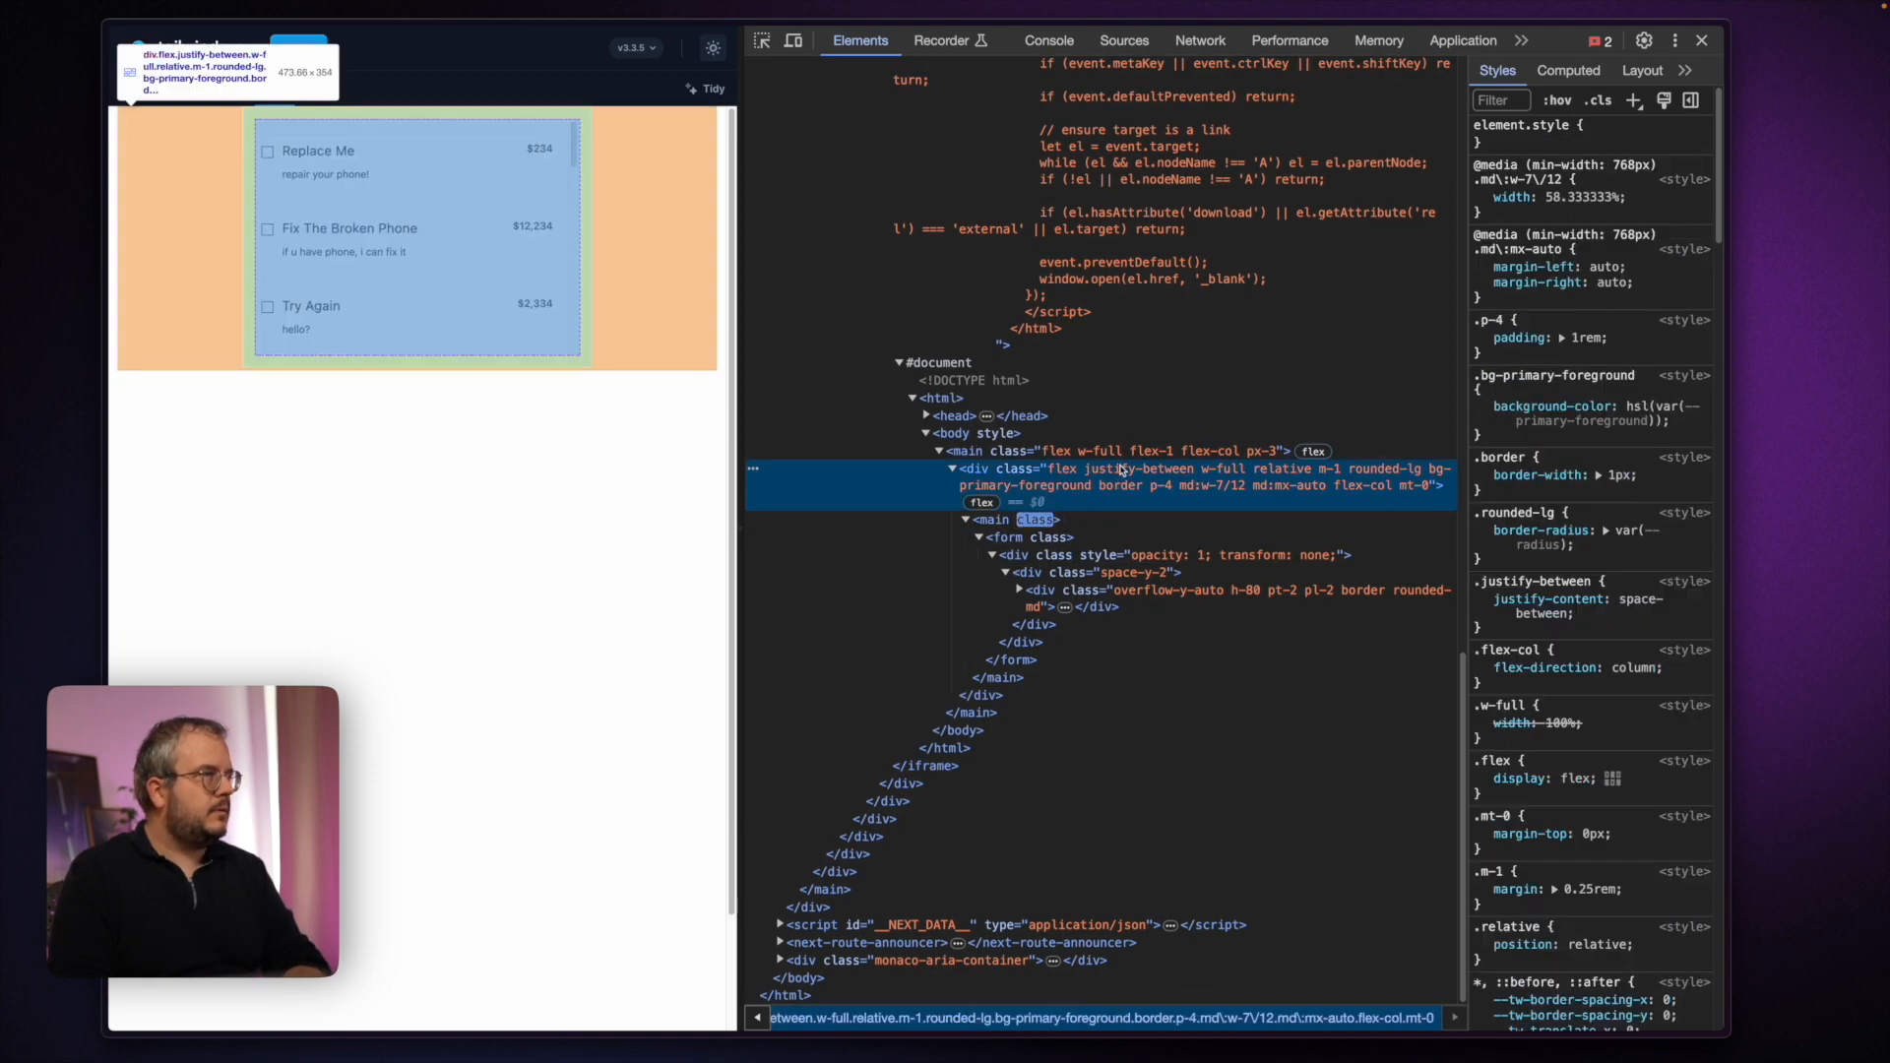
Clear the outer card wrapper's classes and expand the overflow-y-auto list container.
click(1094, 572)
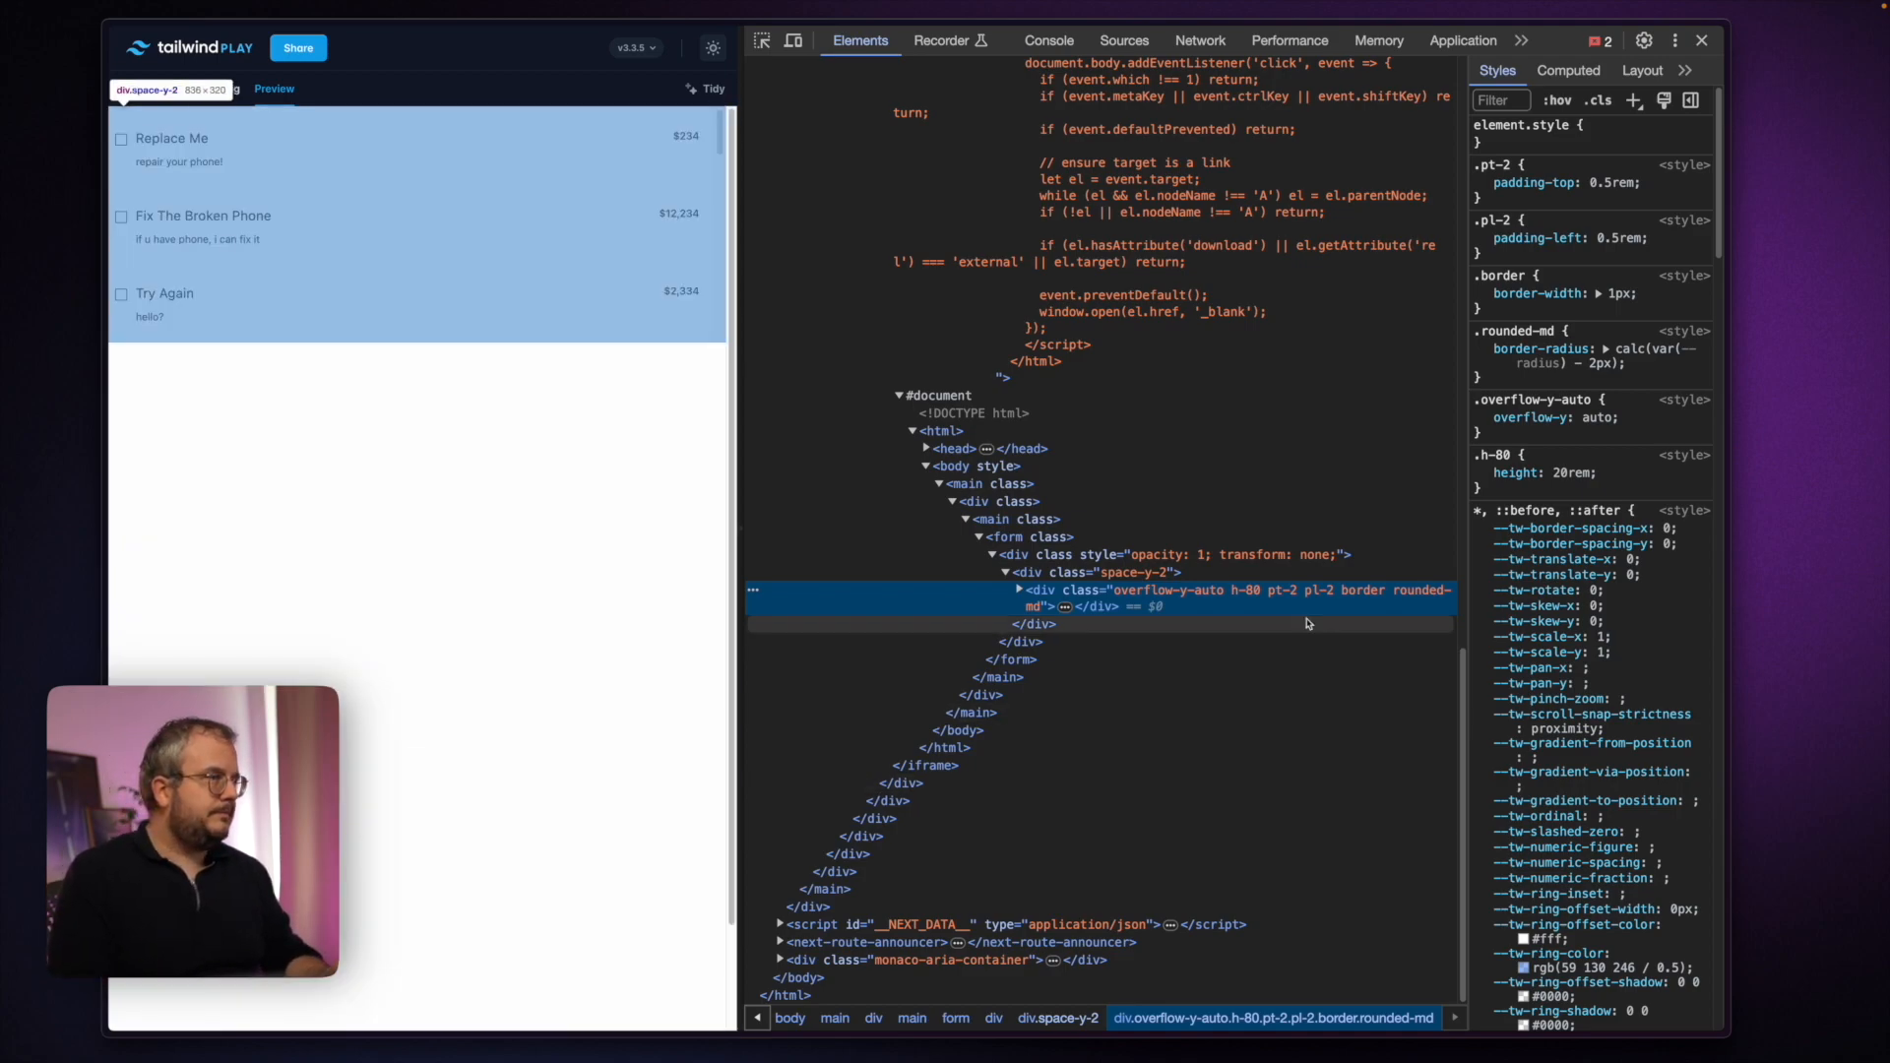
click(1019, 590)
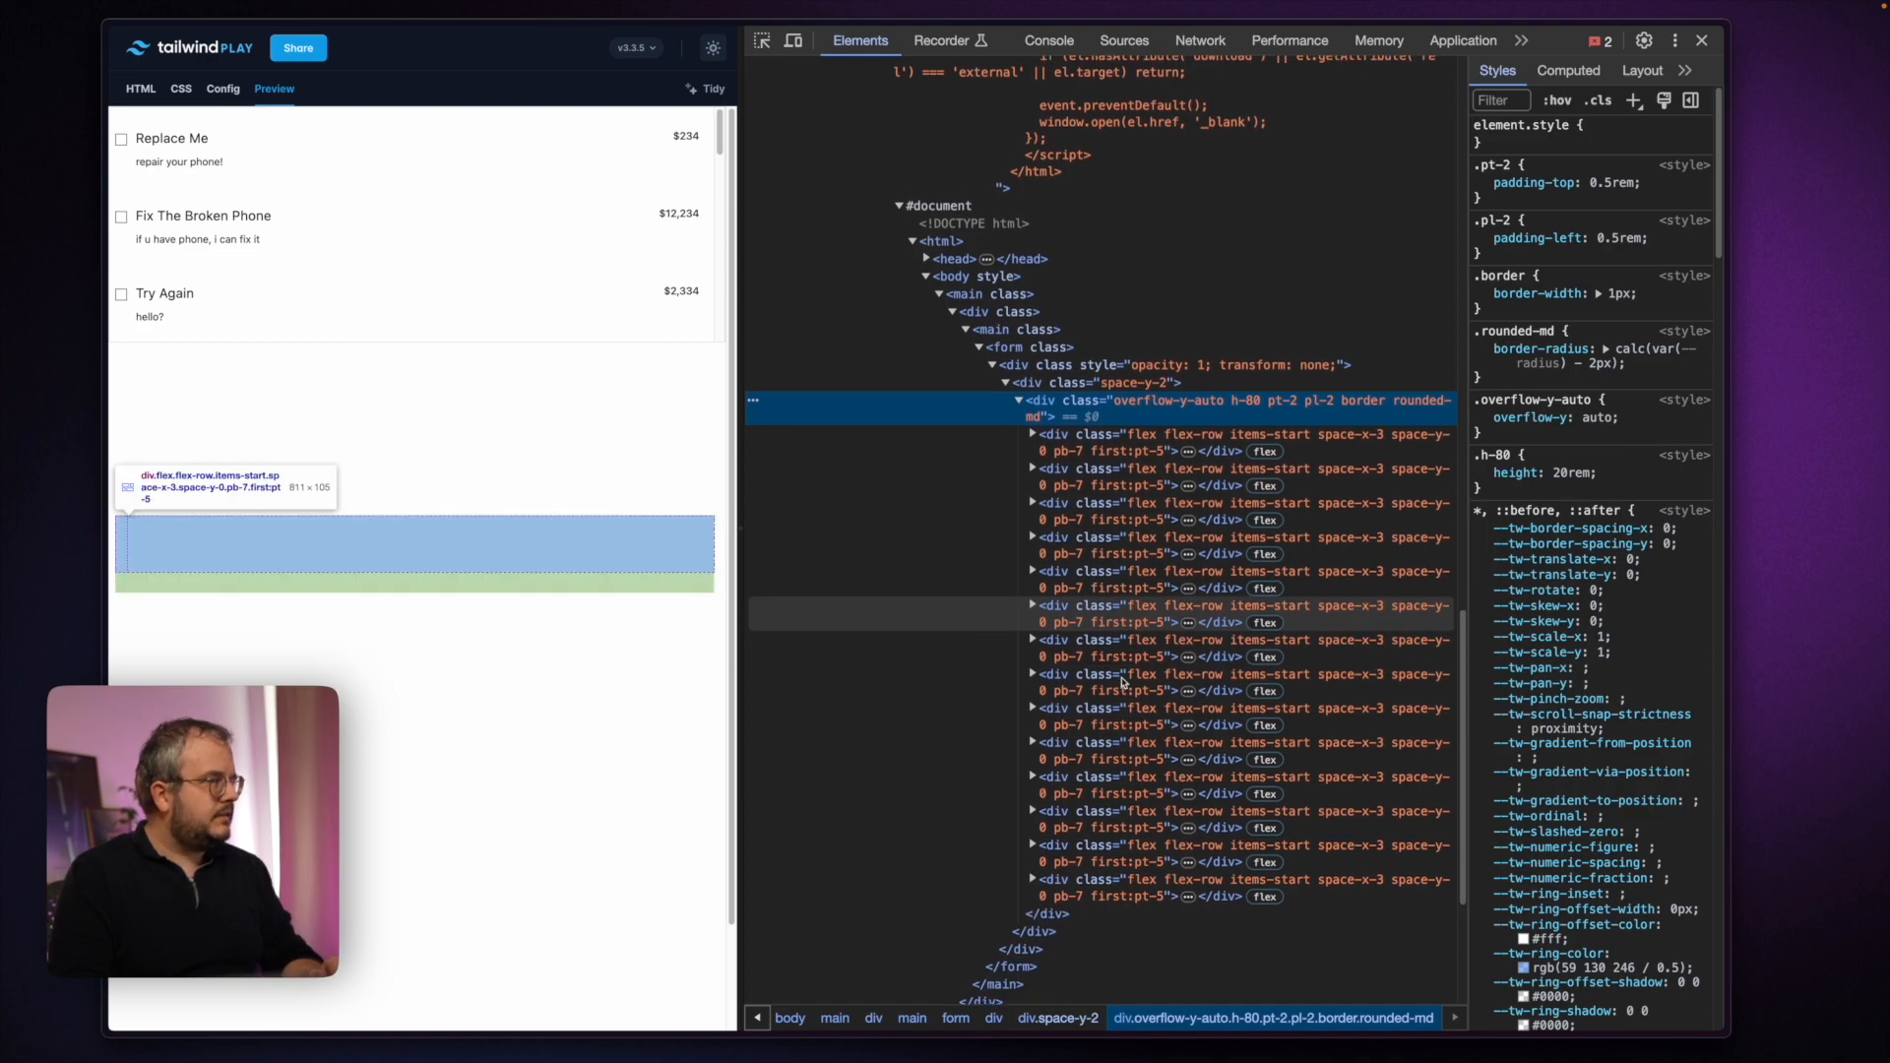
Select and expand the last flex-row service row in the Elements tree.
click(1117, 879)
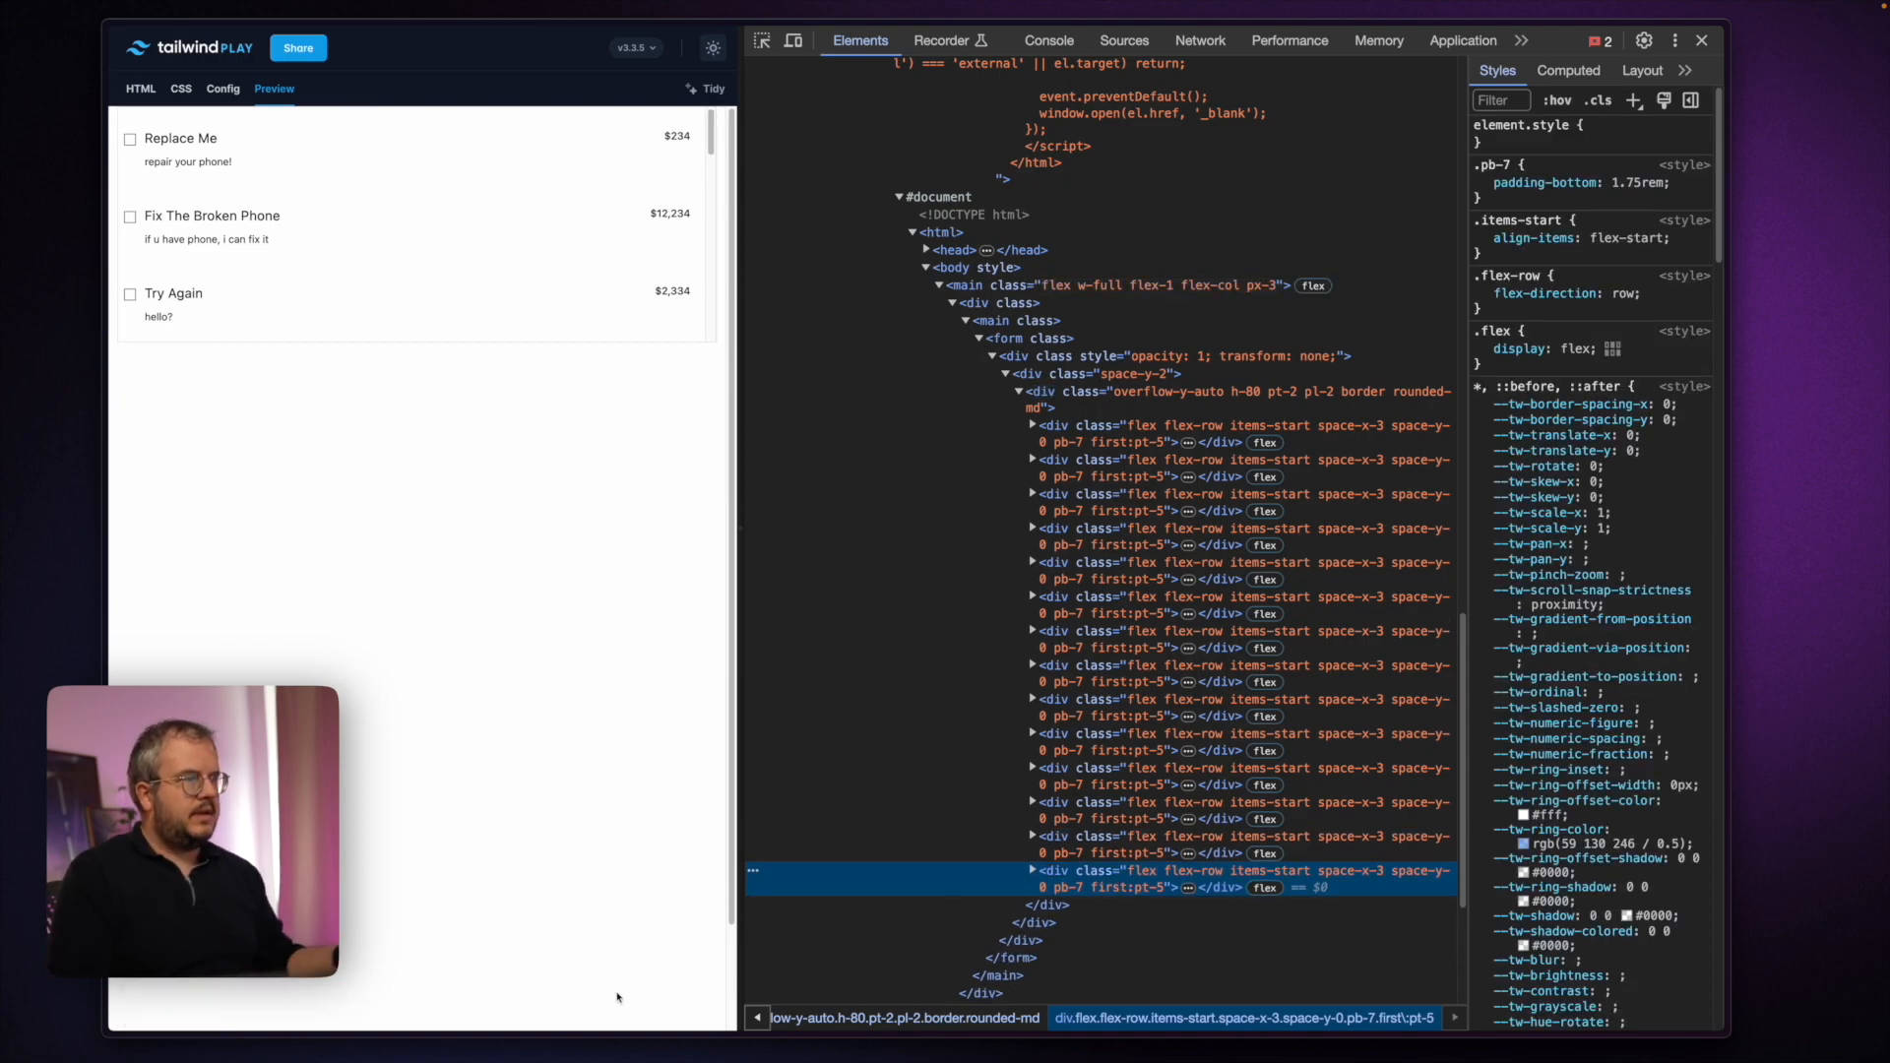
click(1033, 872)
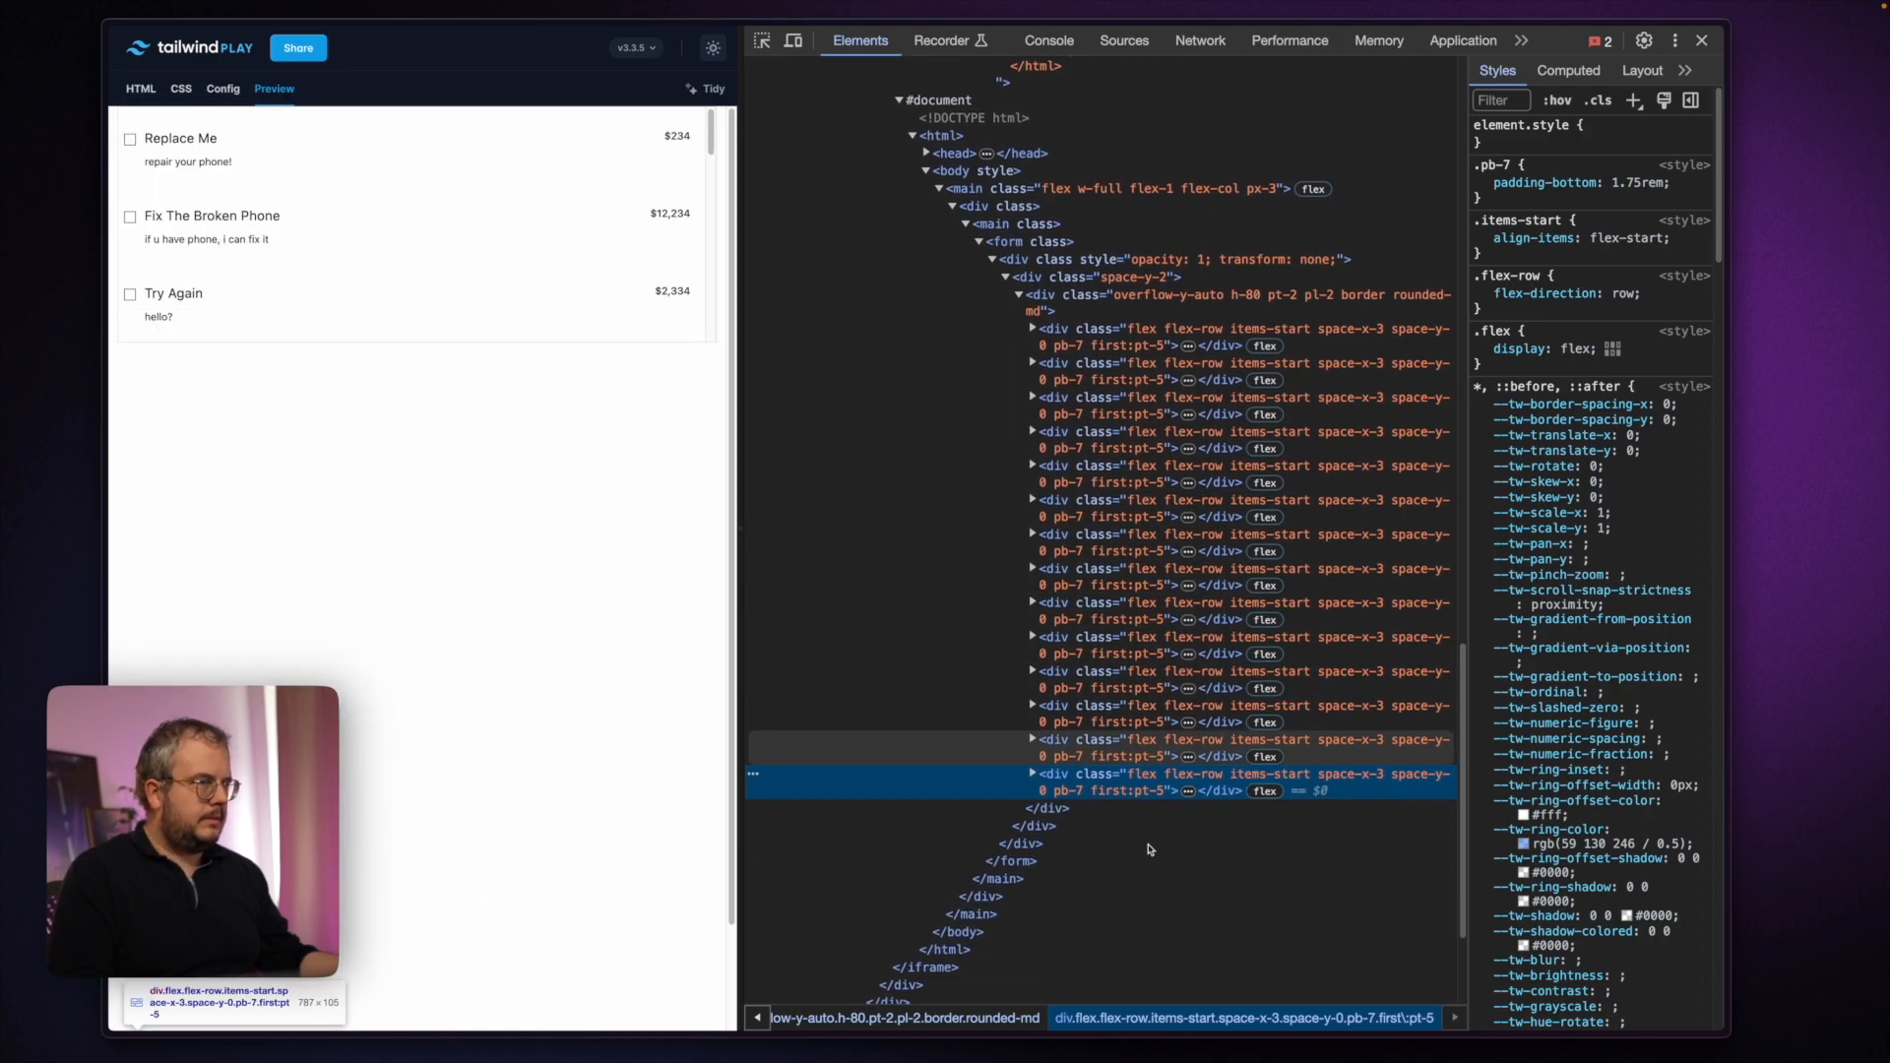
click(1034, 773)
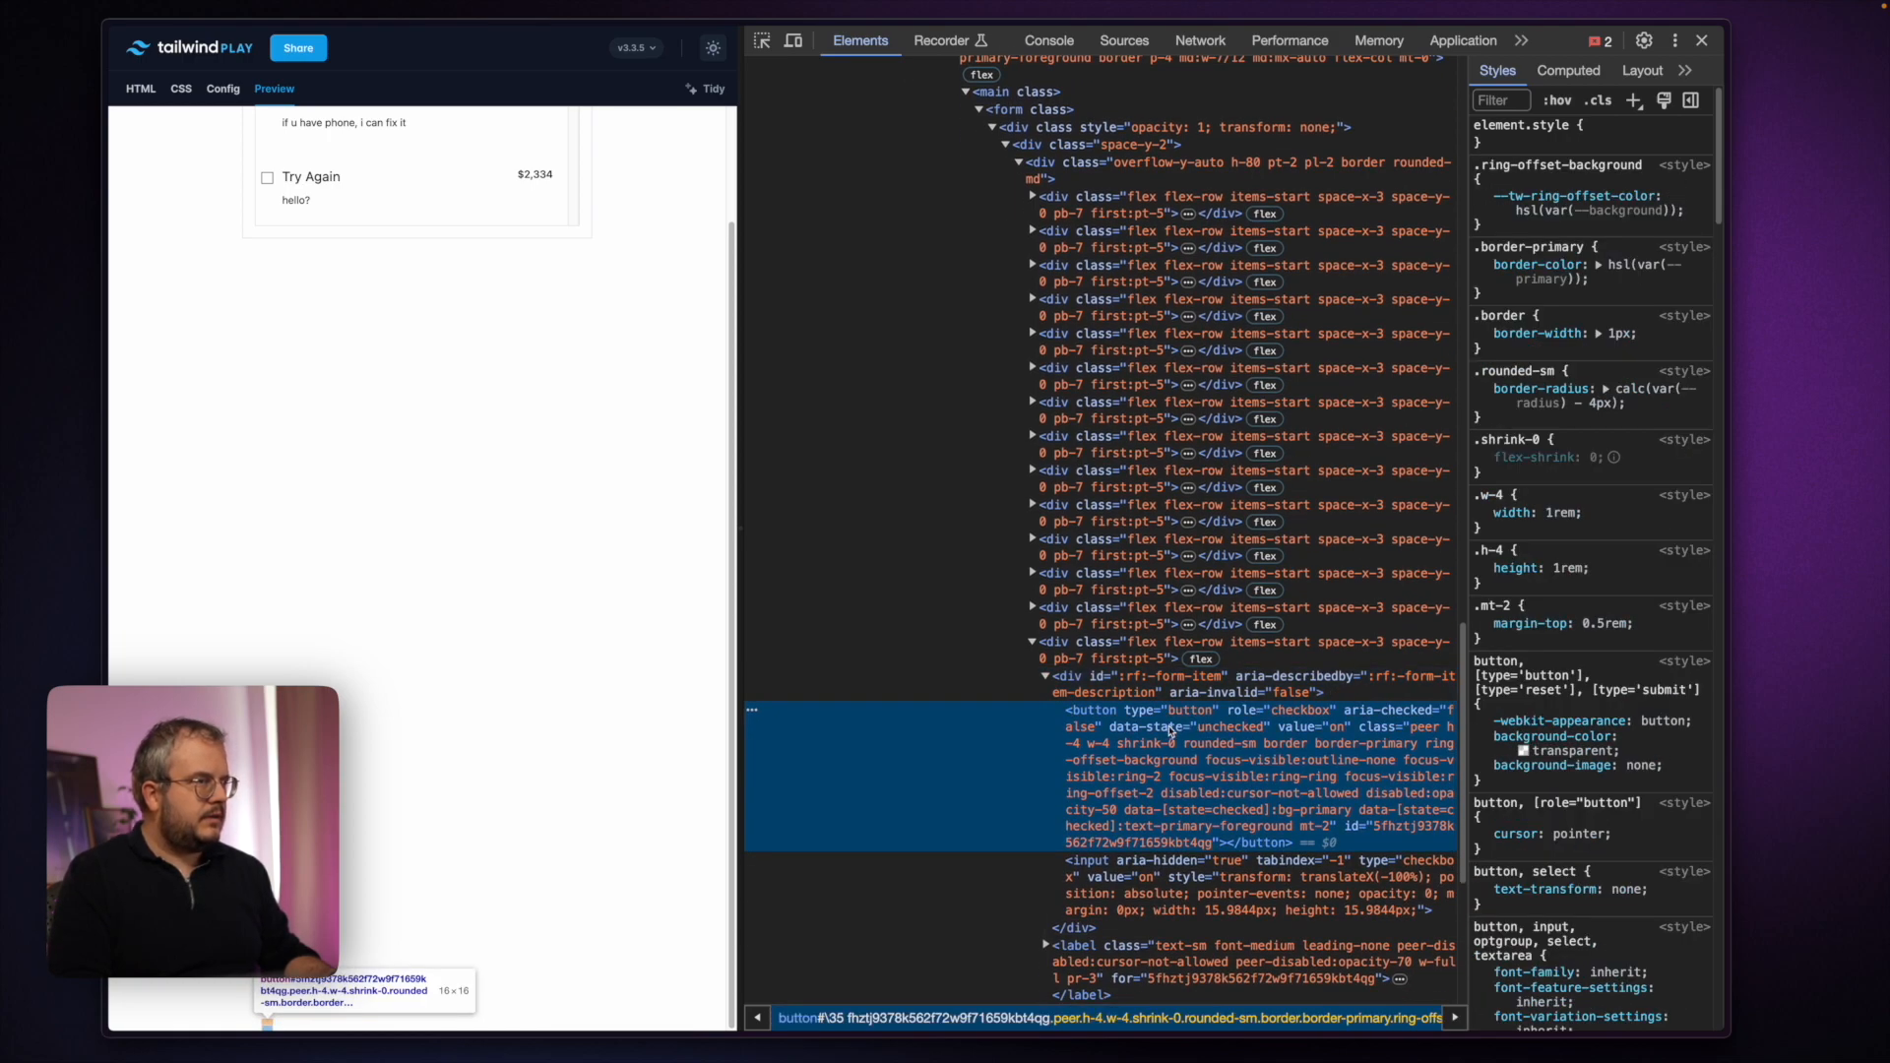
Compare the checkbox button with the hidden input and its absolute-positioned inline styles.
click(1175, 877)
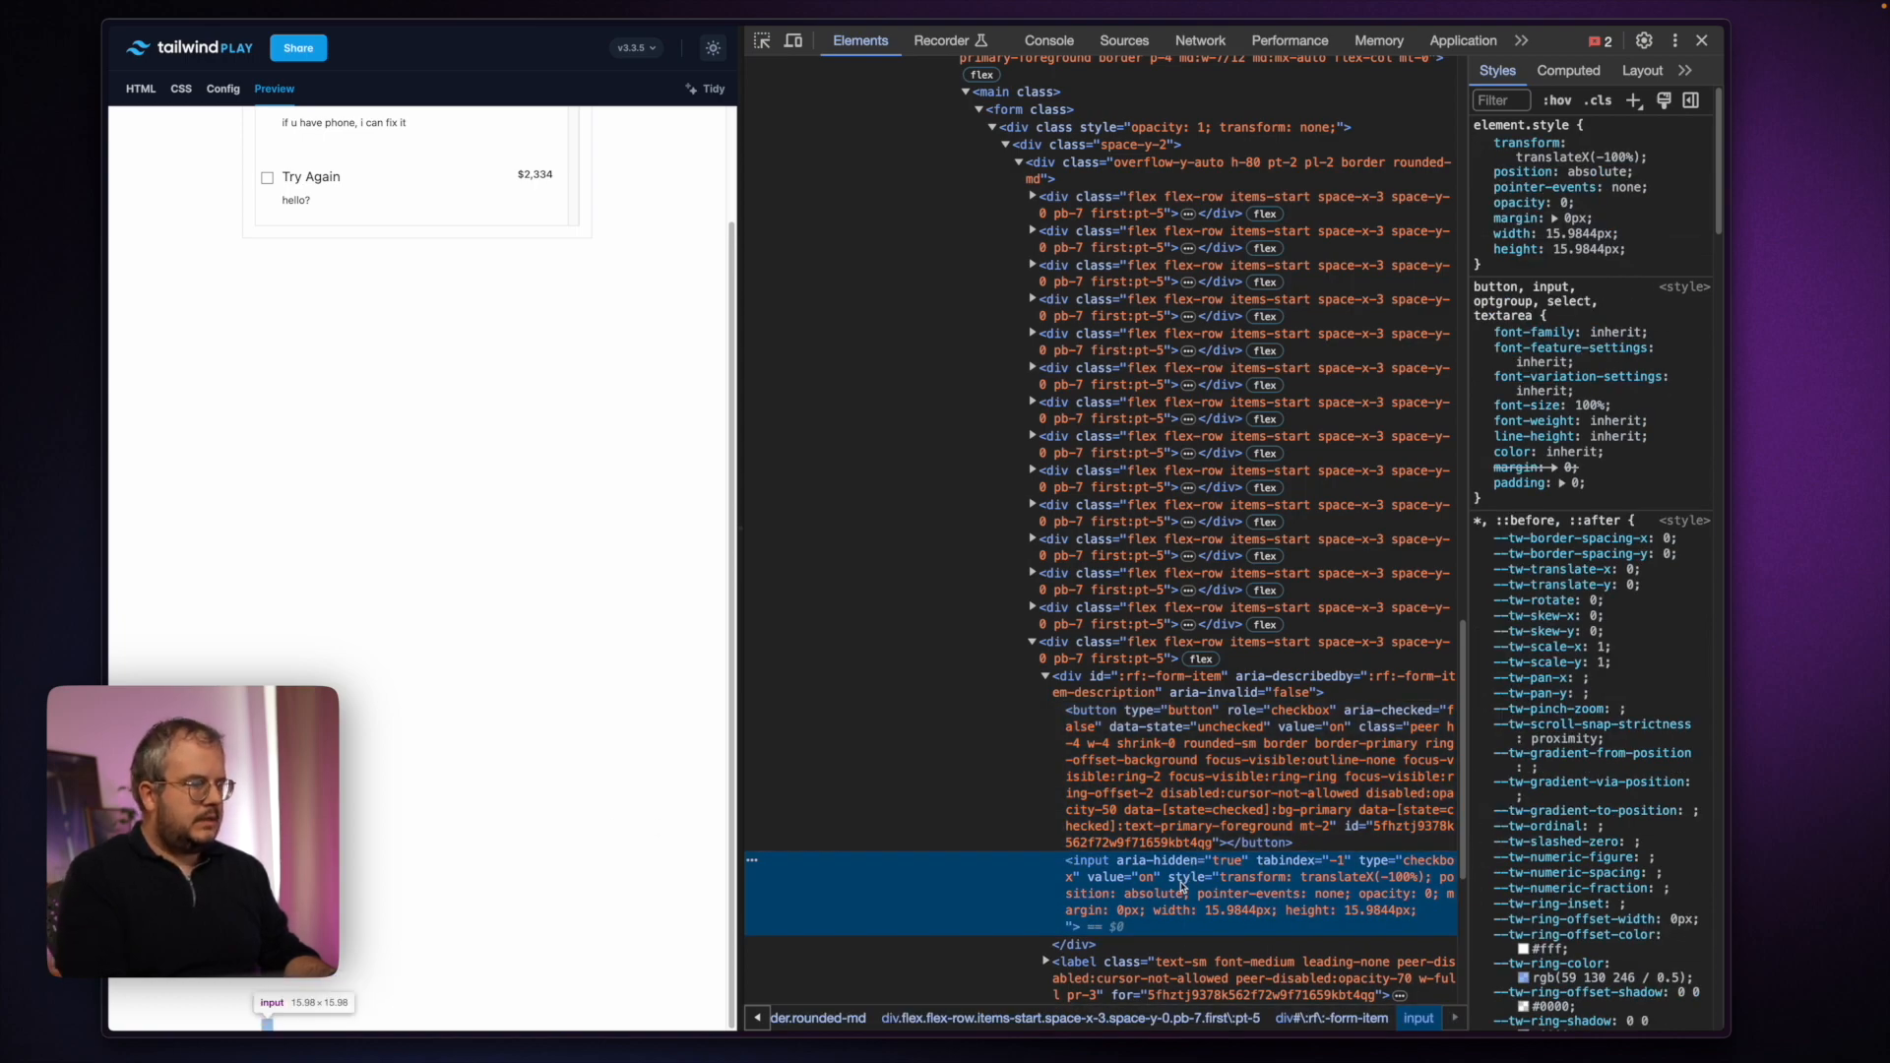
click(1127, 710)
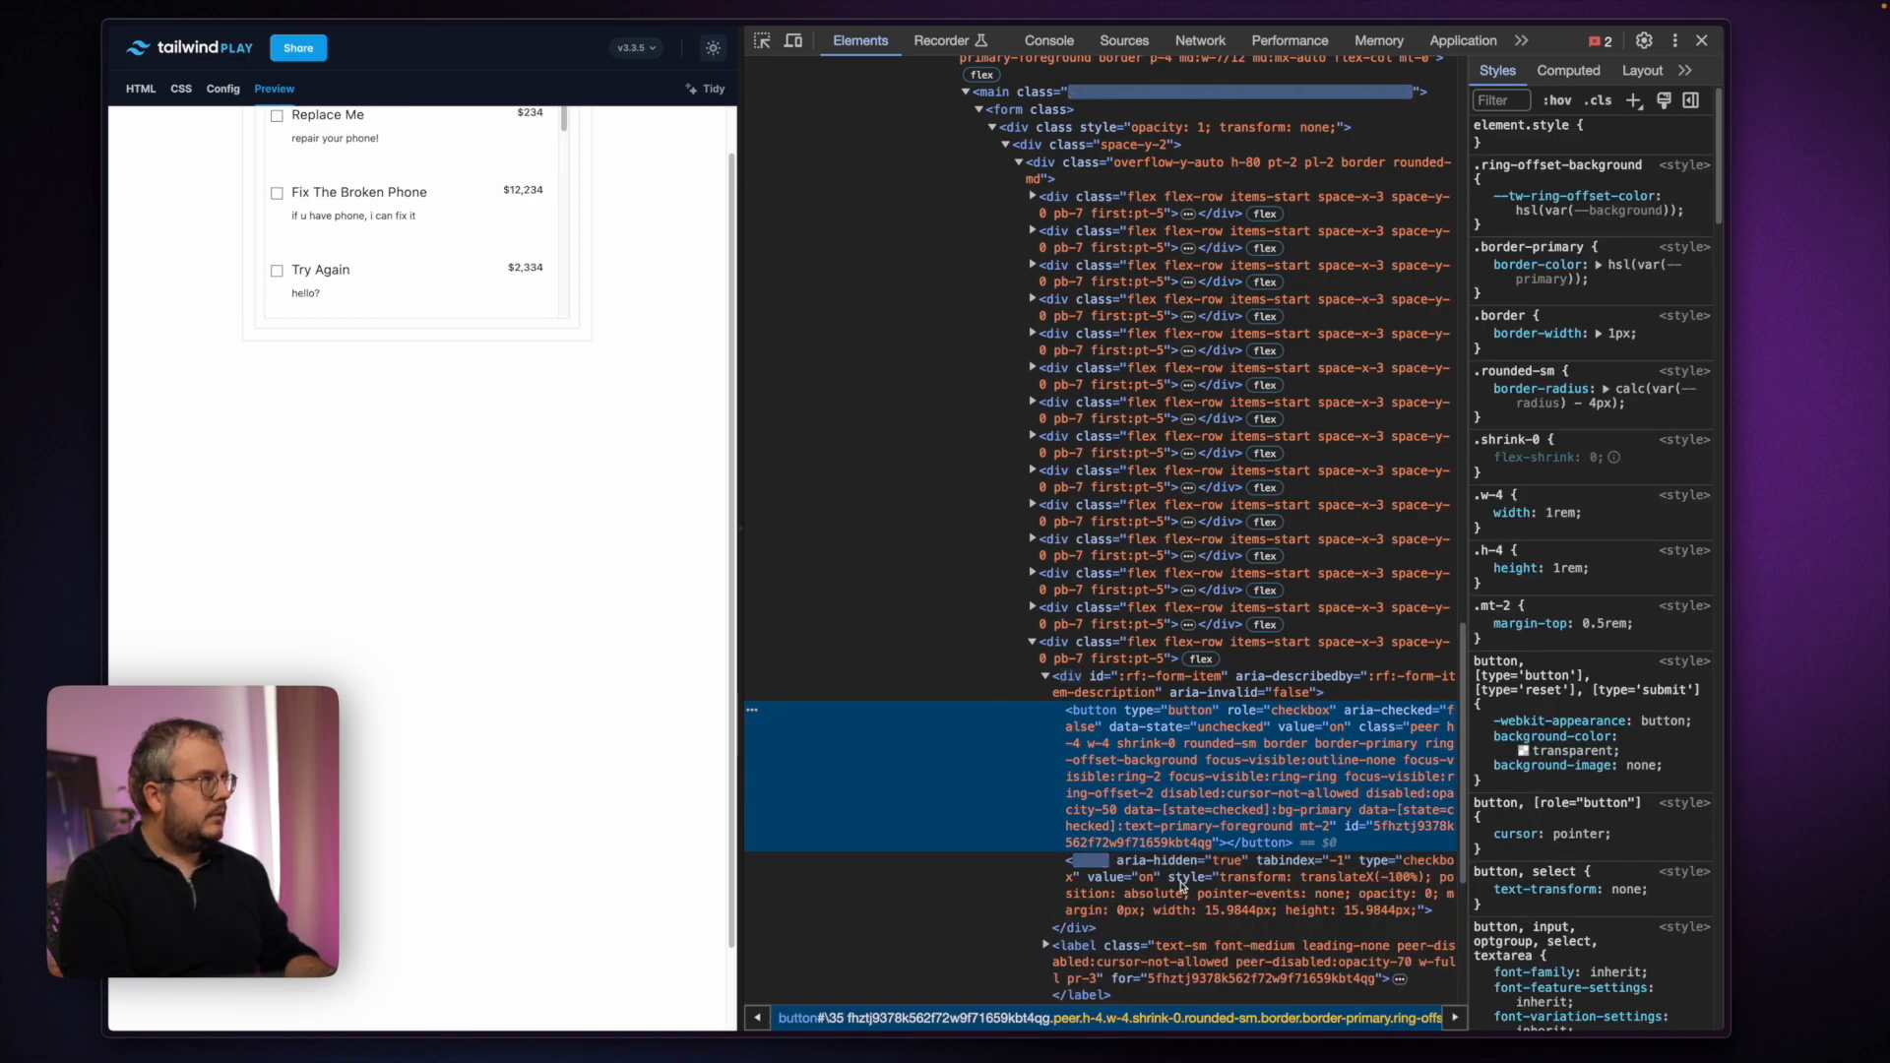
click(1123, 861)
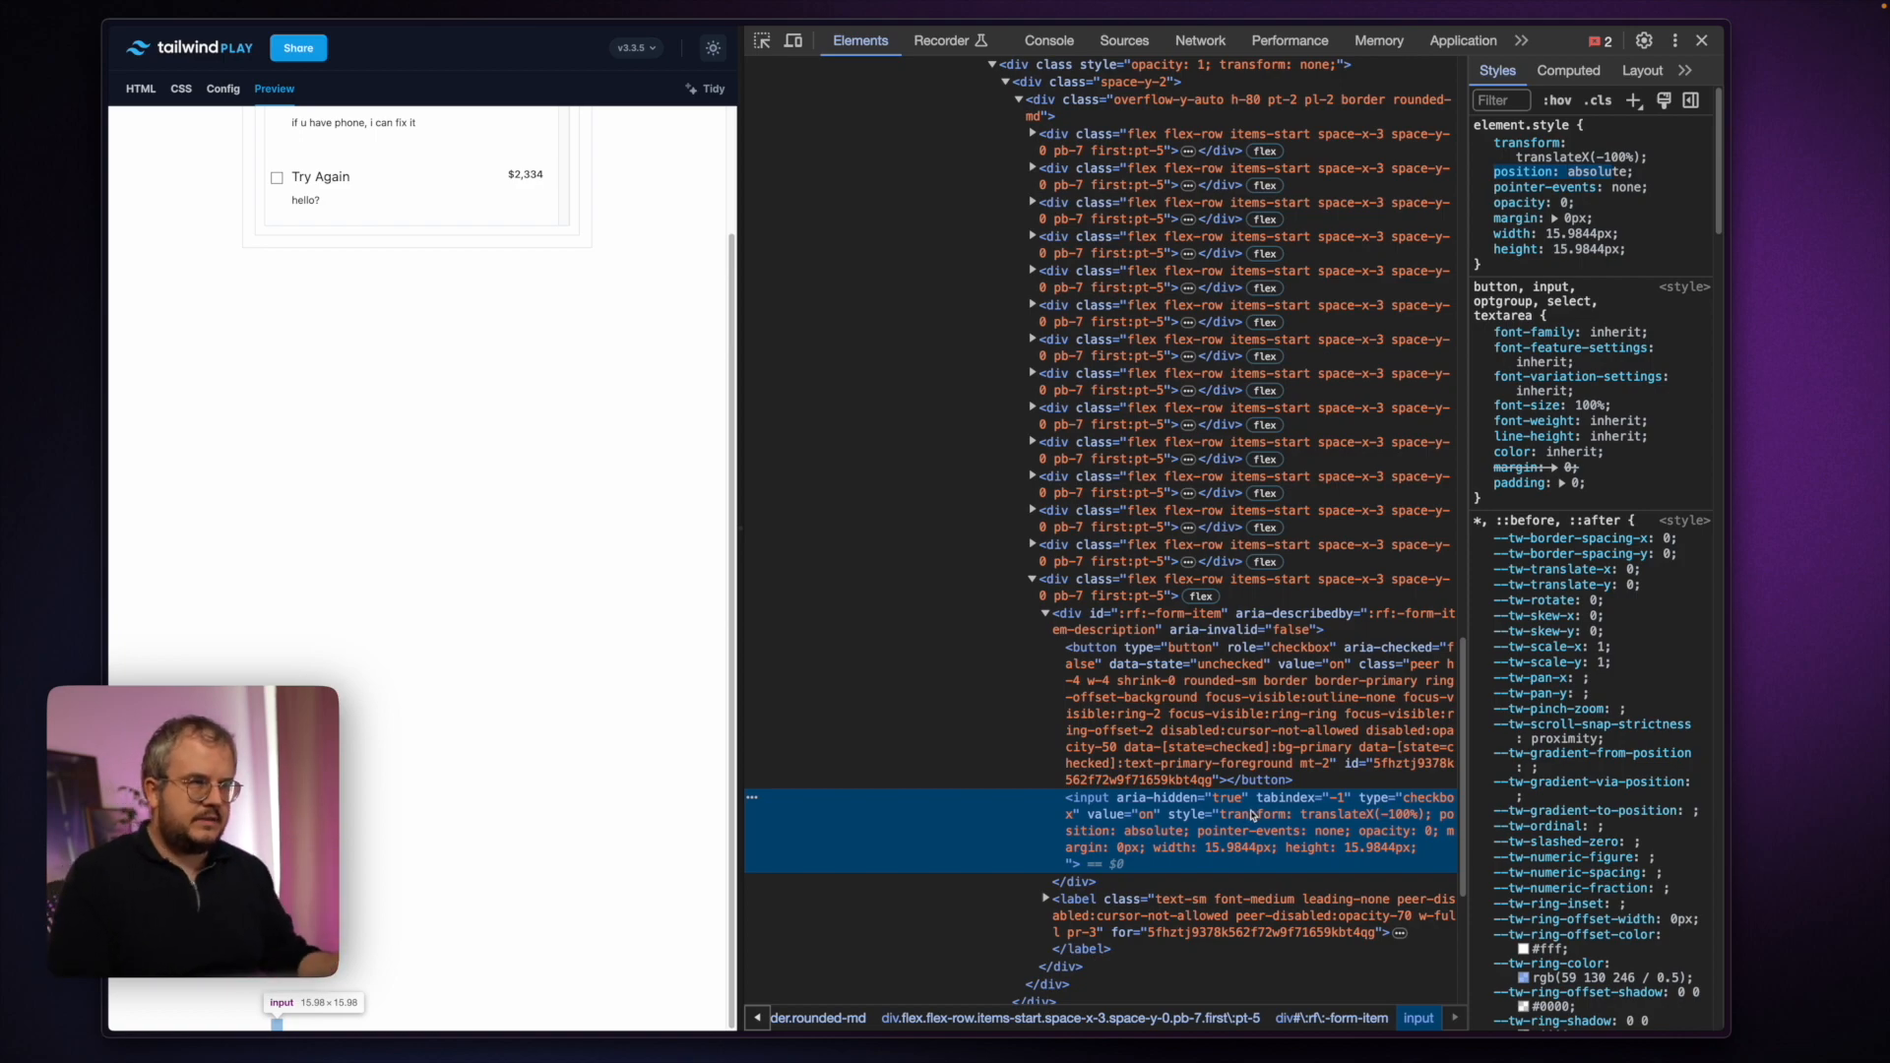
mouse_move(1144, 596)
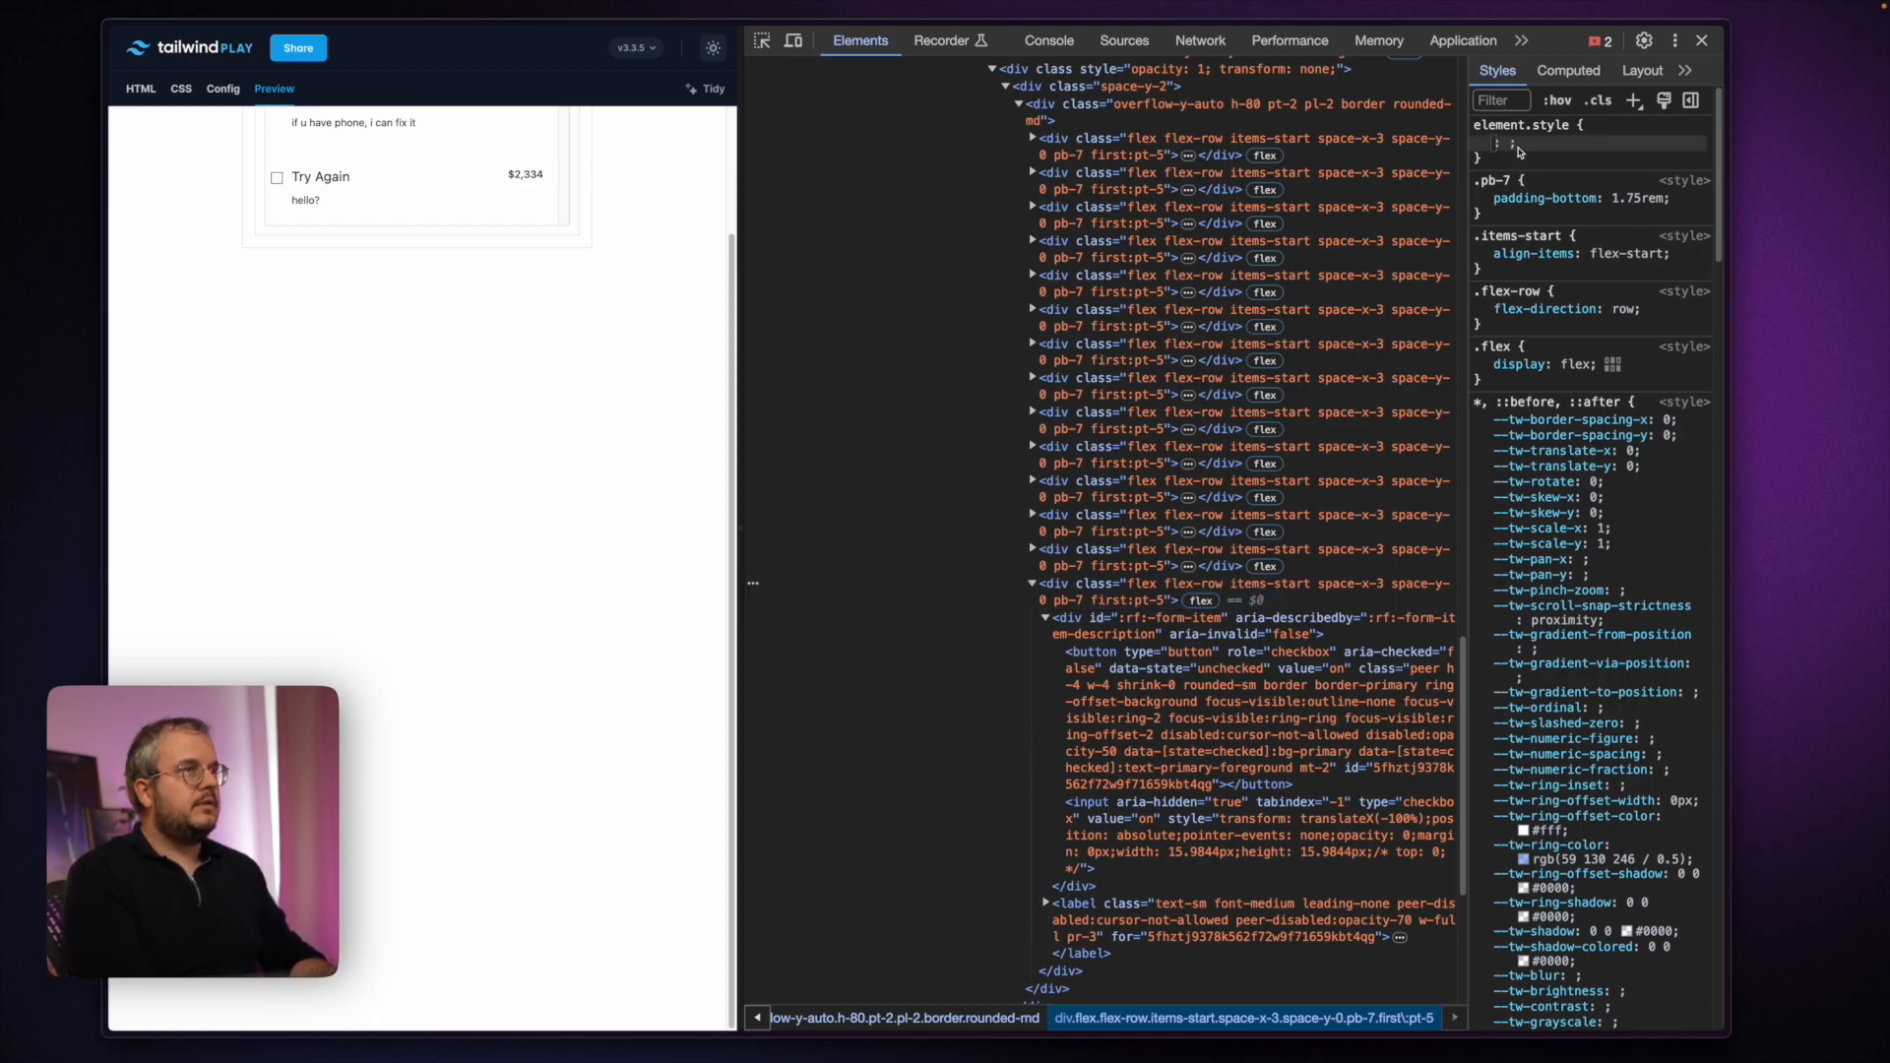
Add inline 'position: relative' to the last three service rows' element.style.
text(position: relative;)
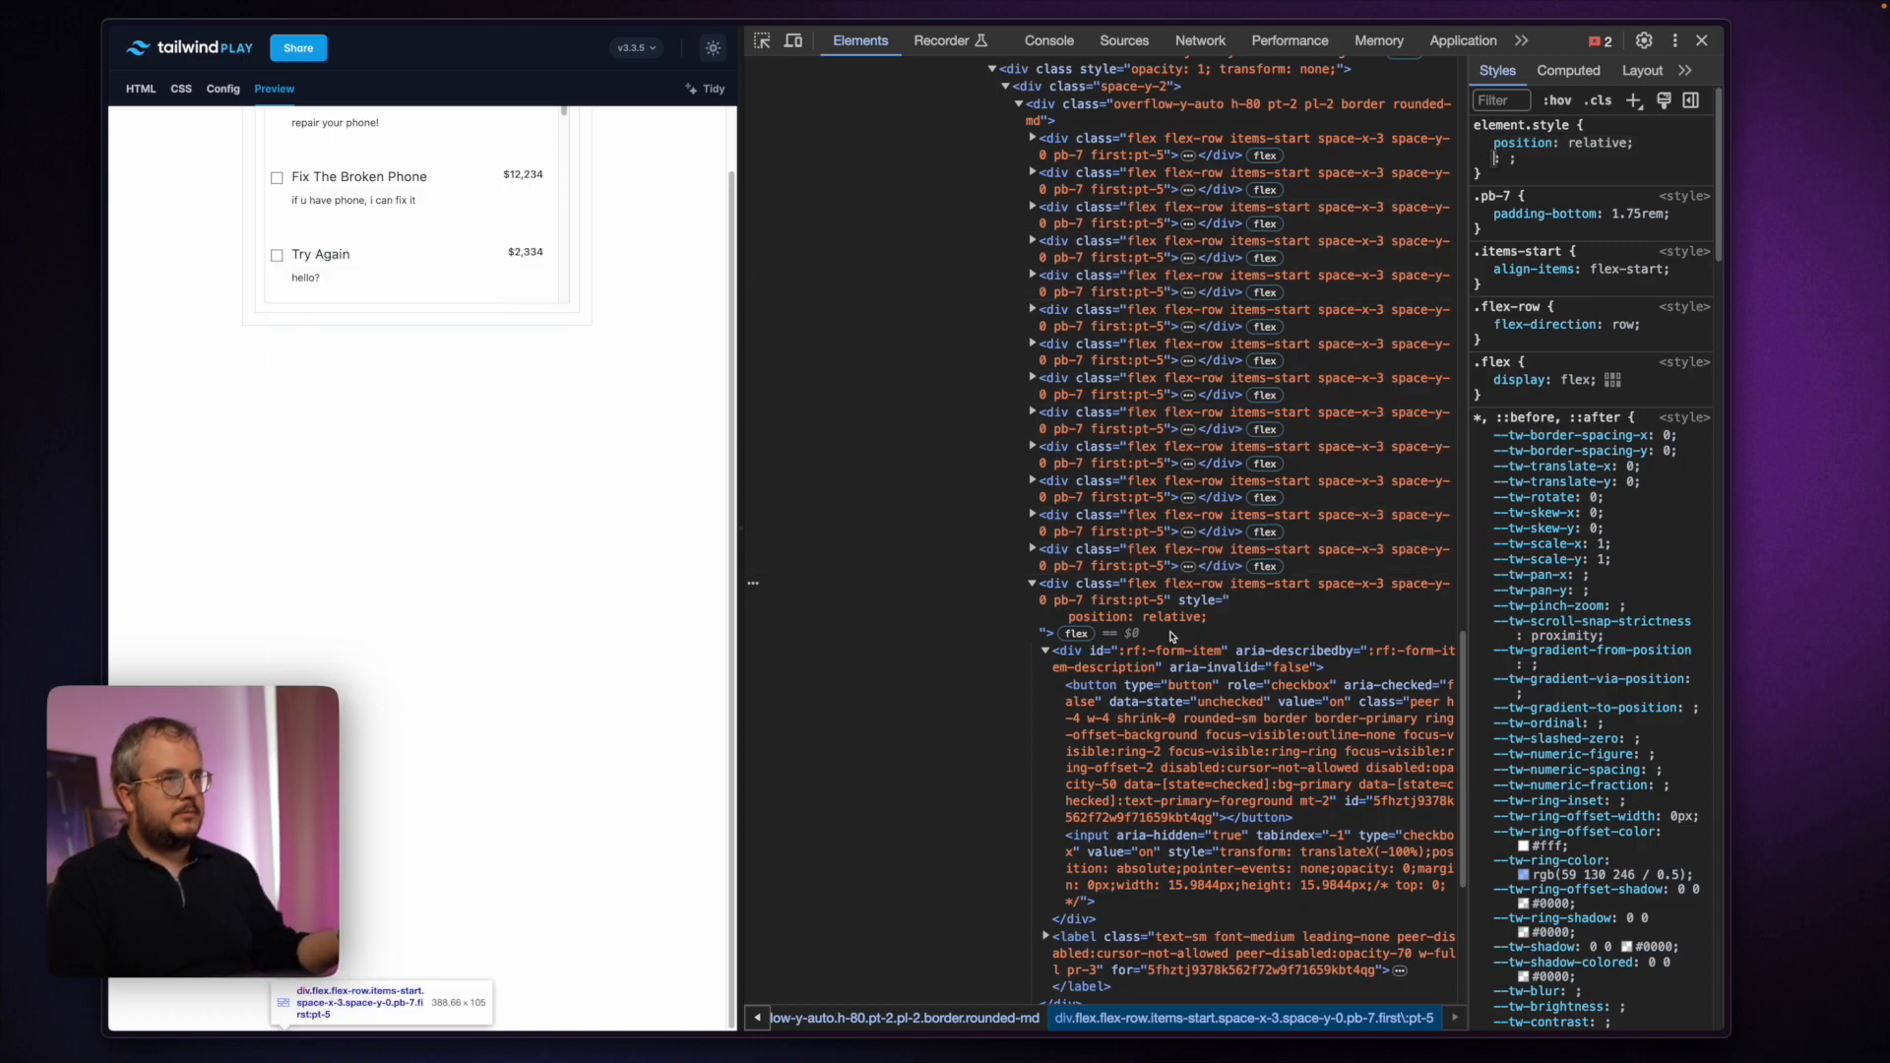
click(1146, 584)
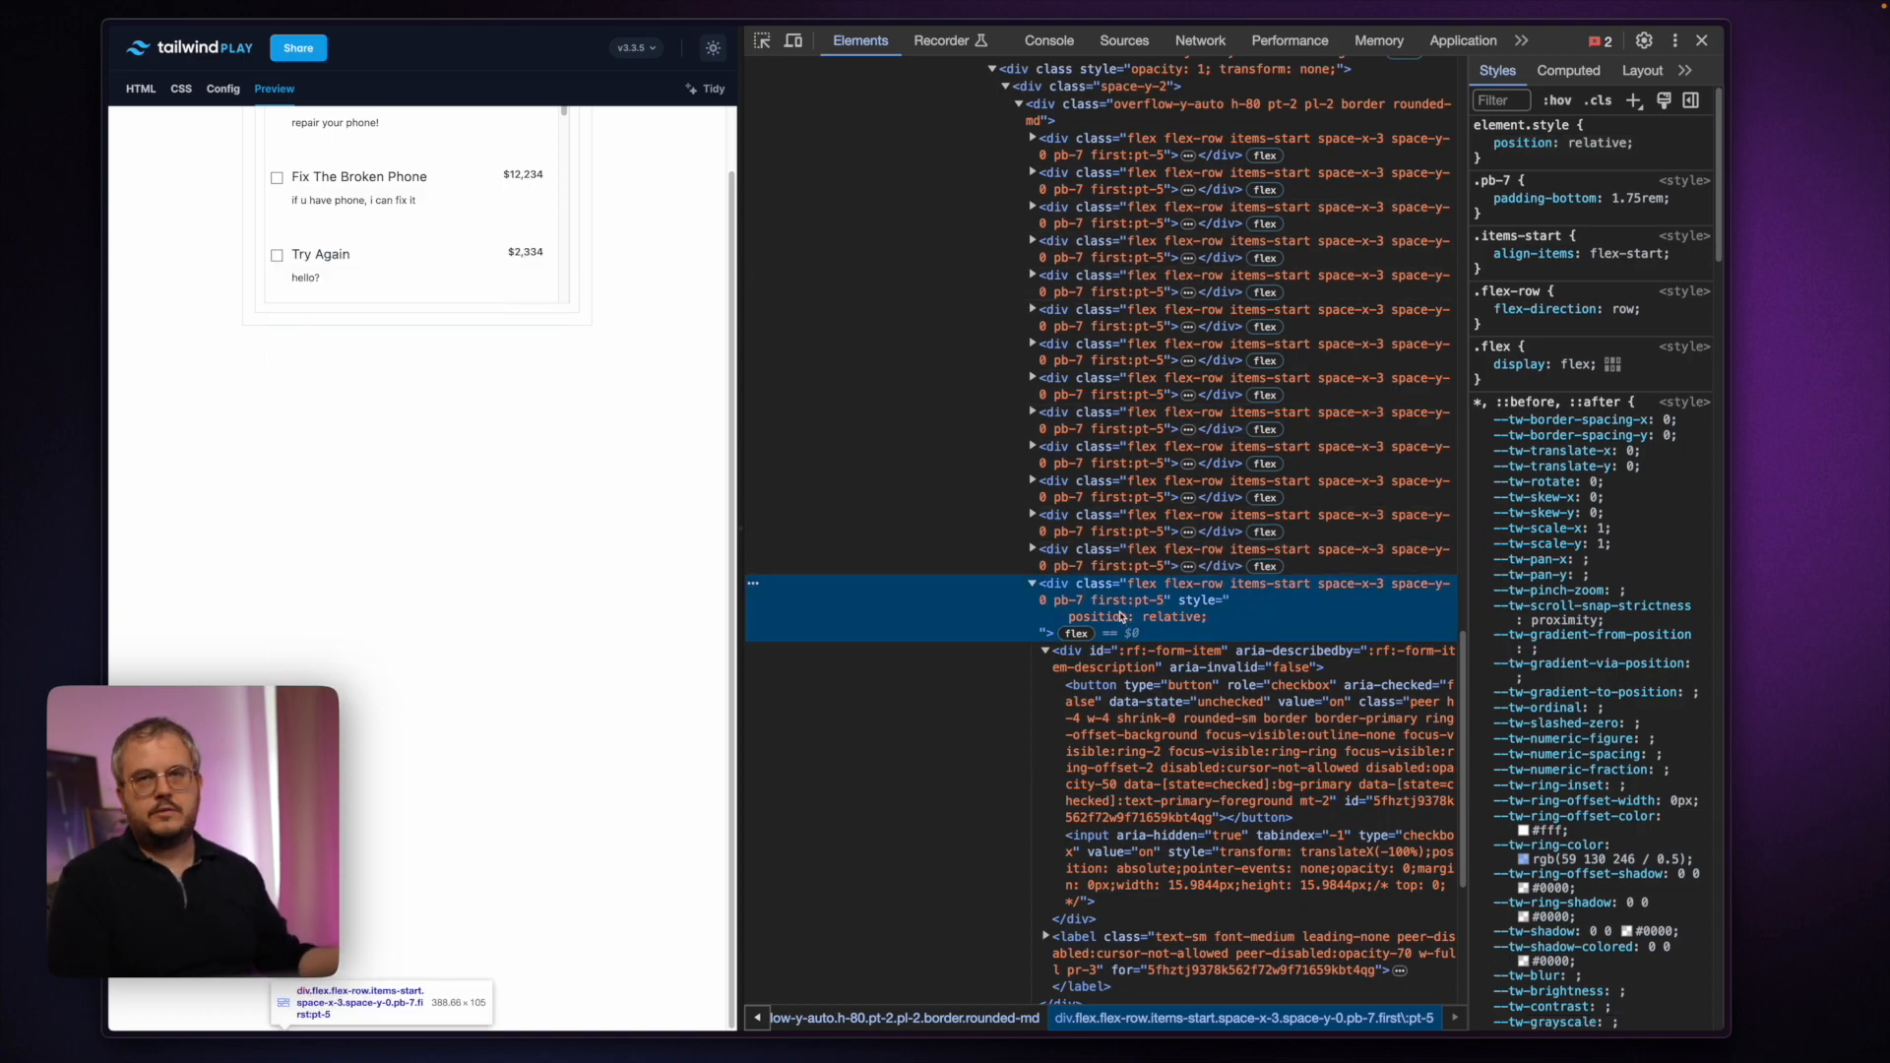
click(1035, 584)
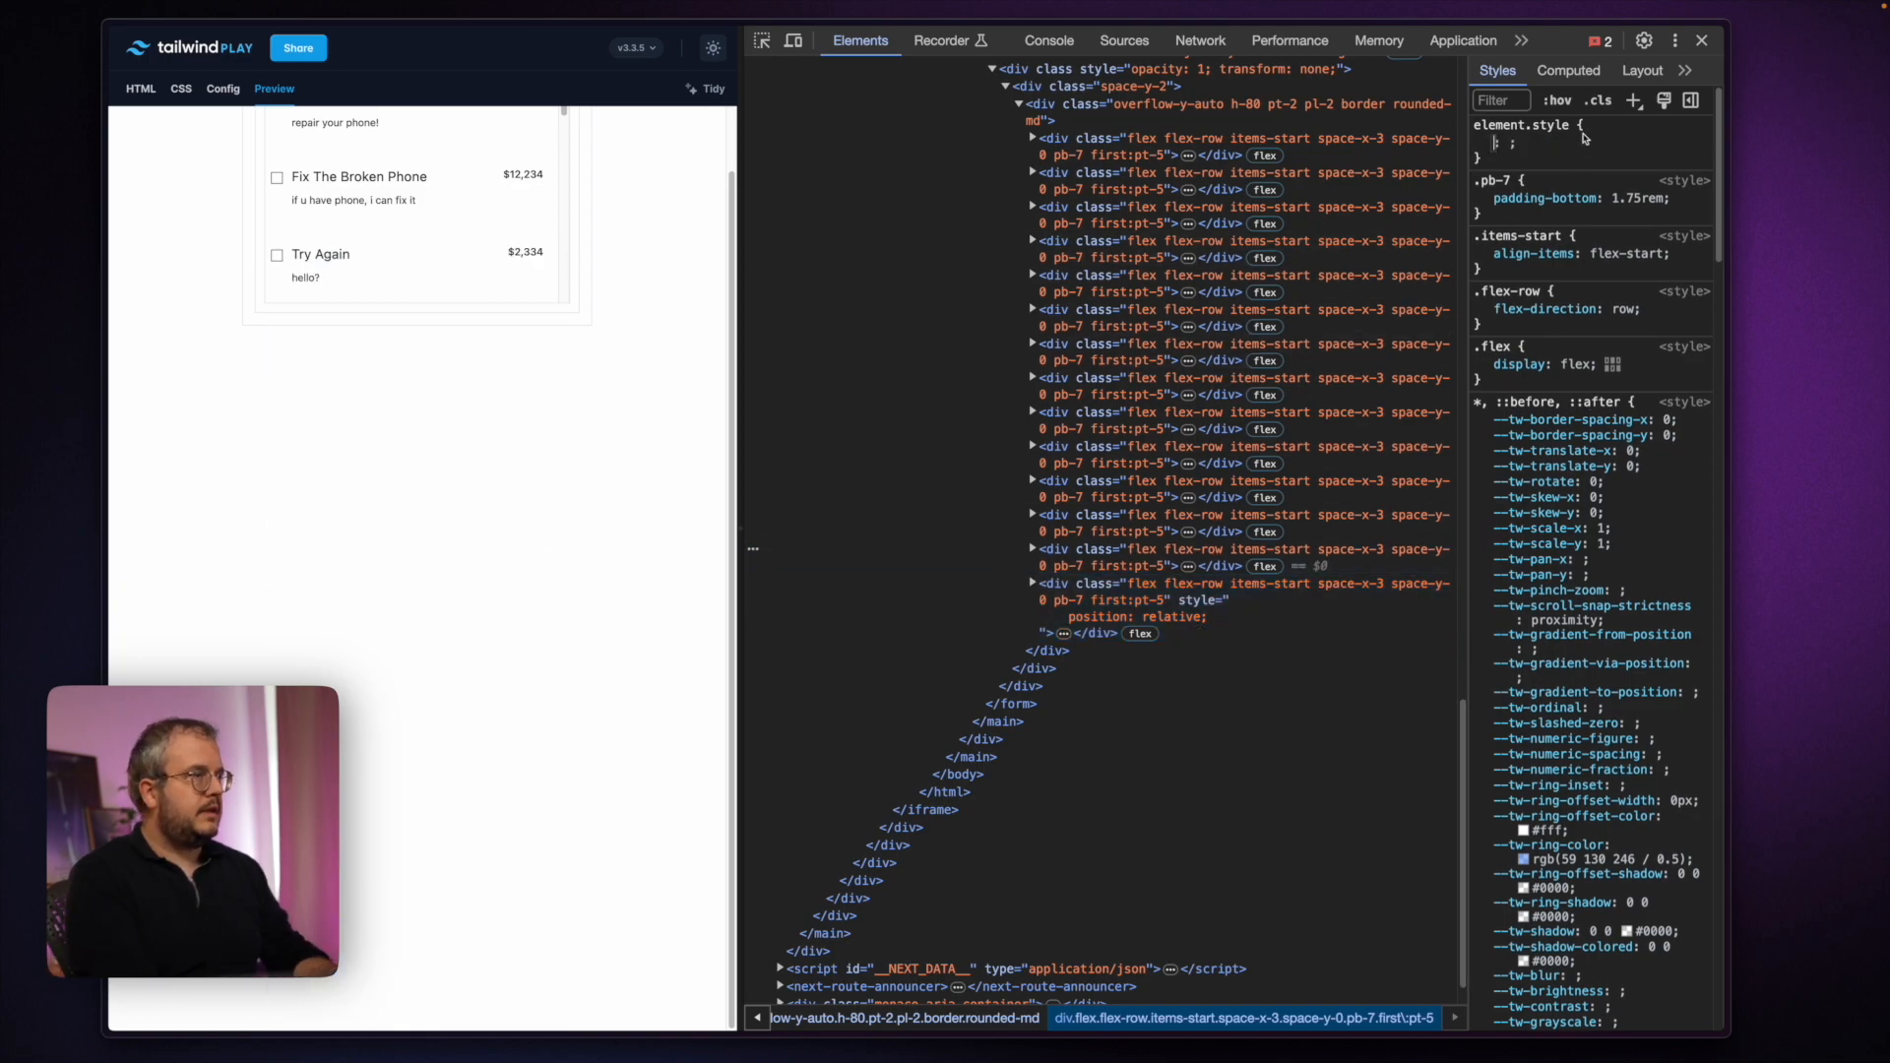
text(position:)
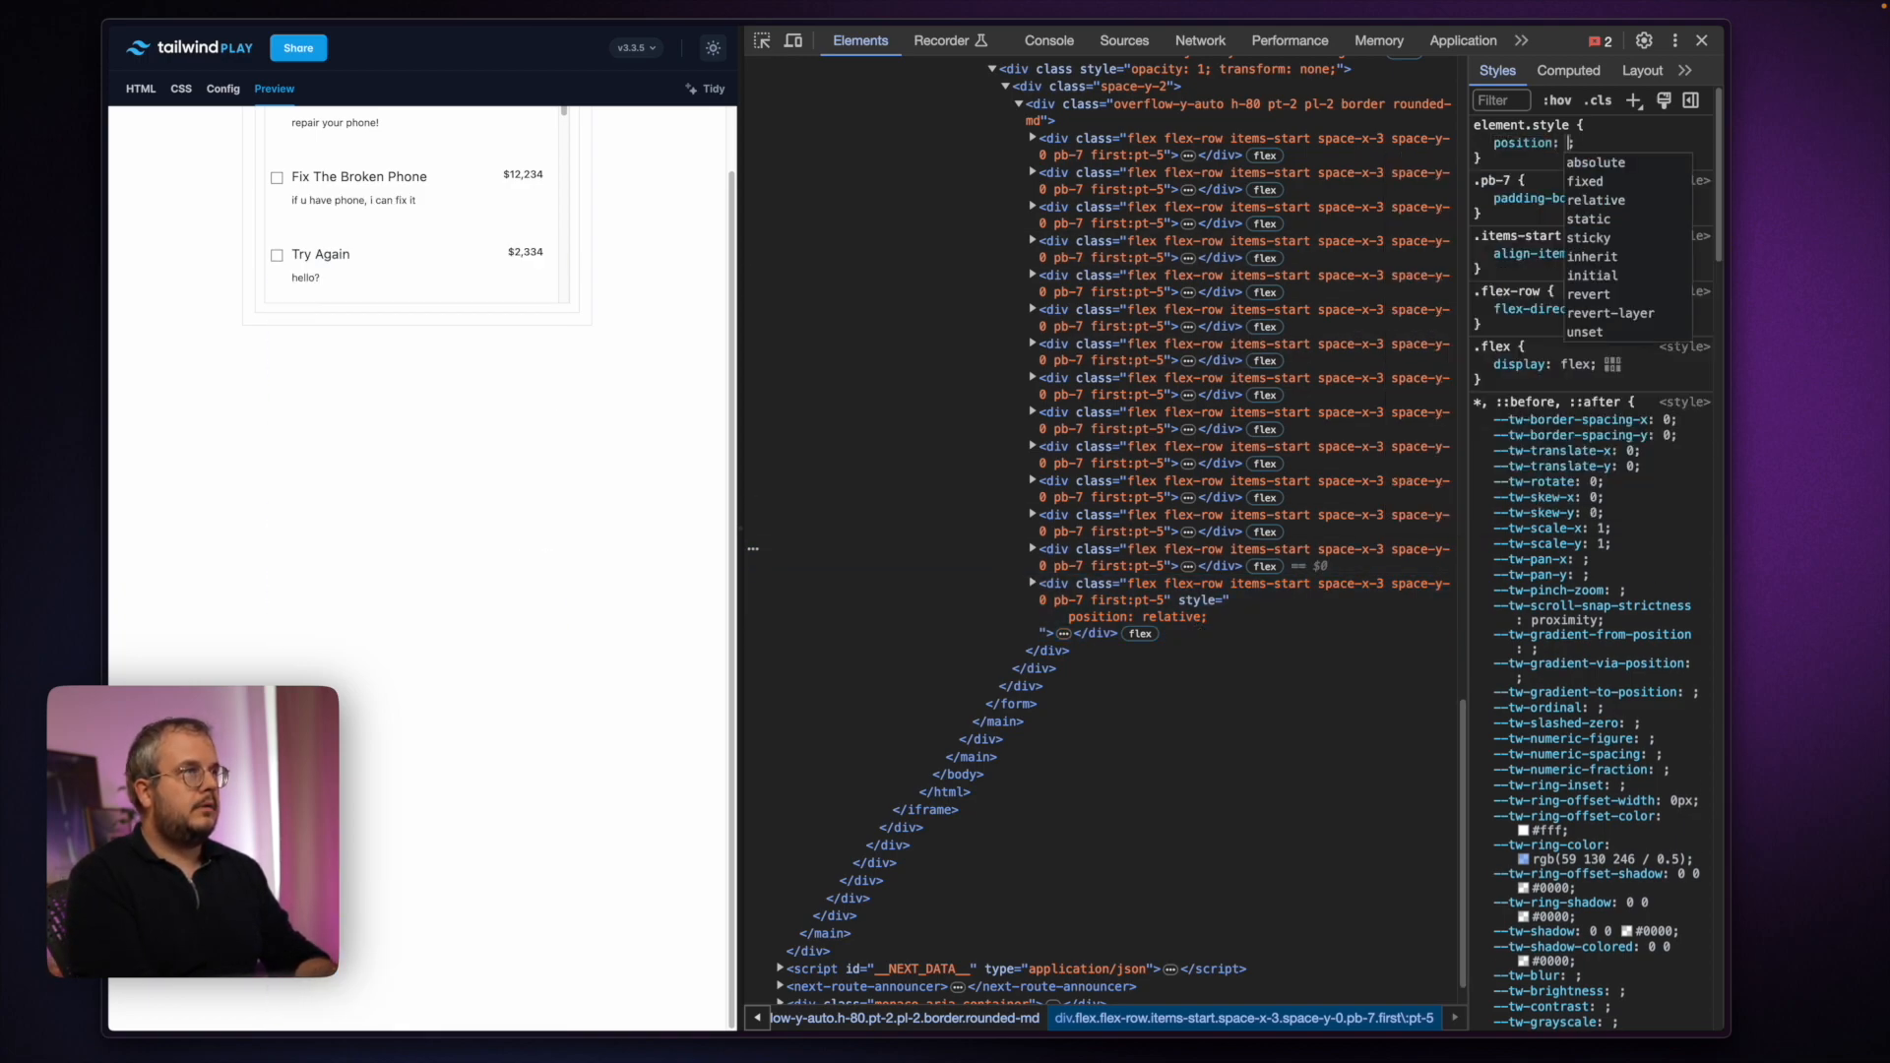
click(1596, 199)
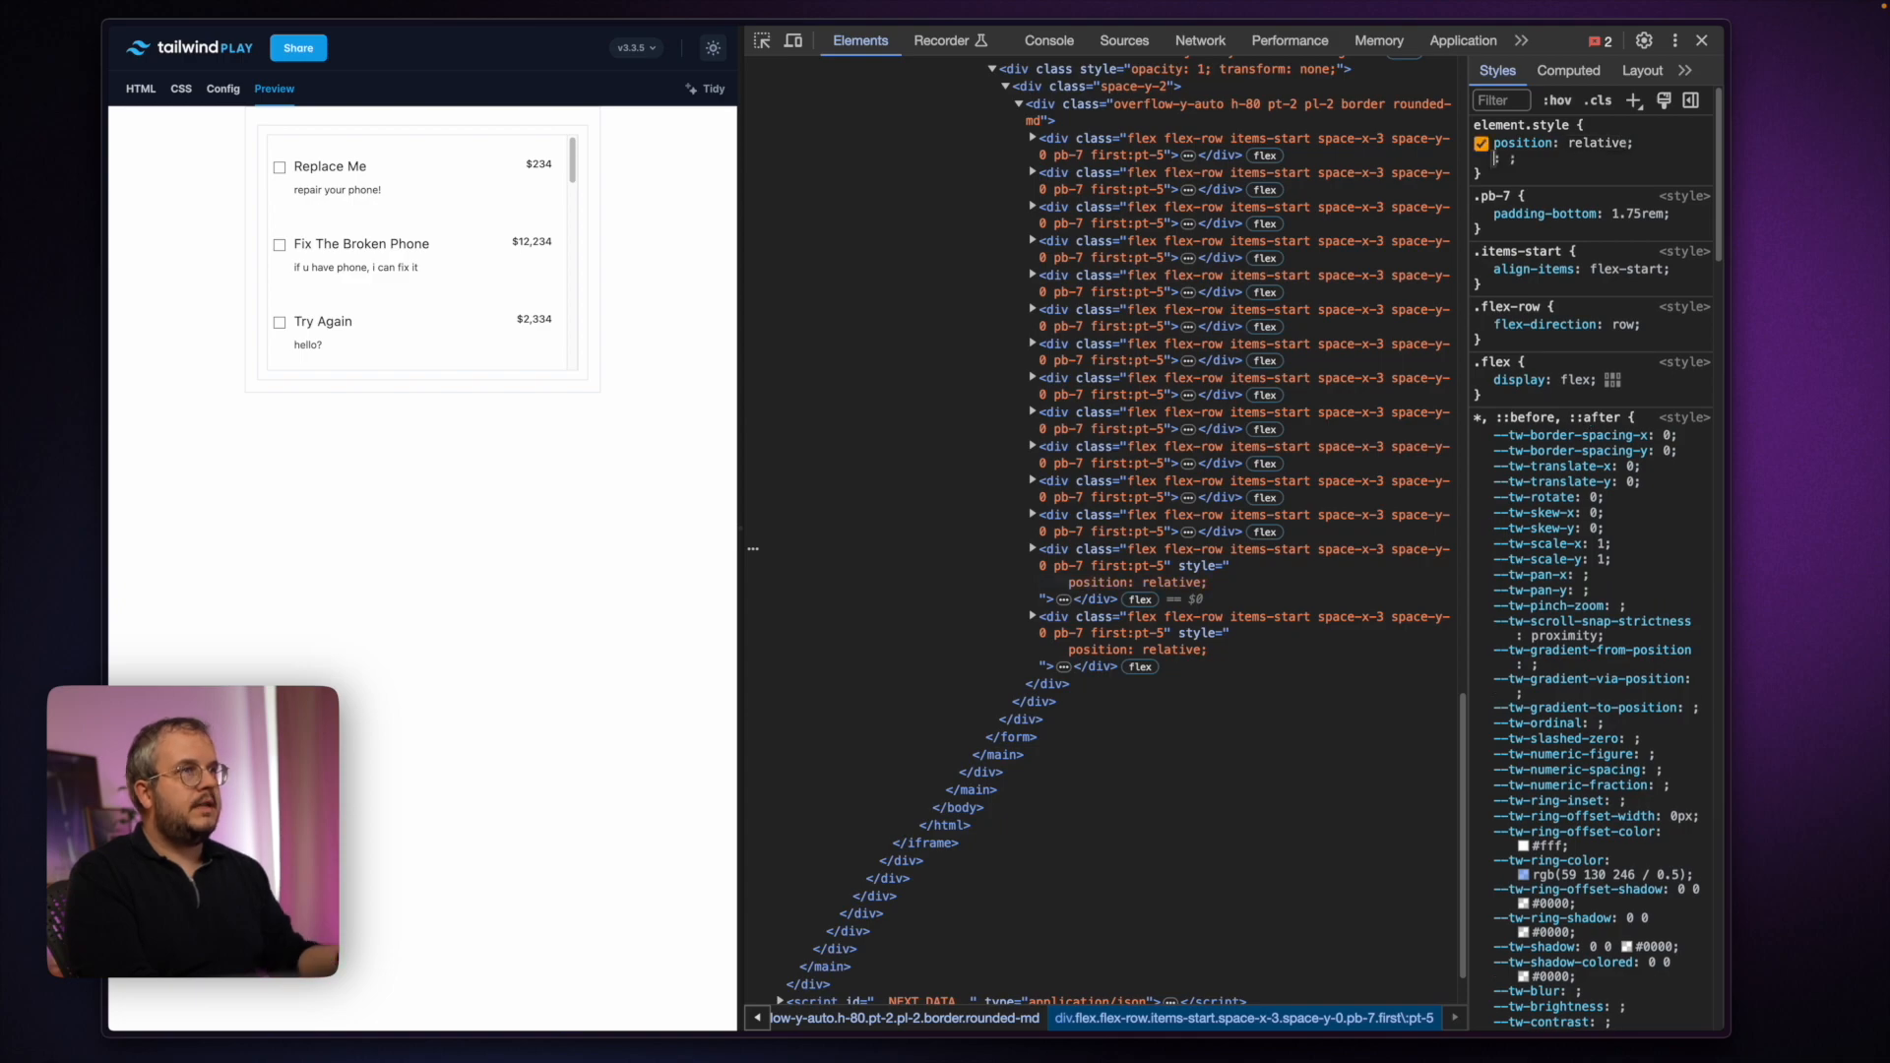
mouse_move(1133, 523)
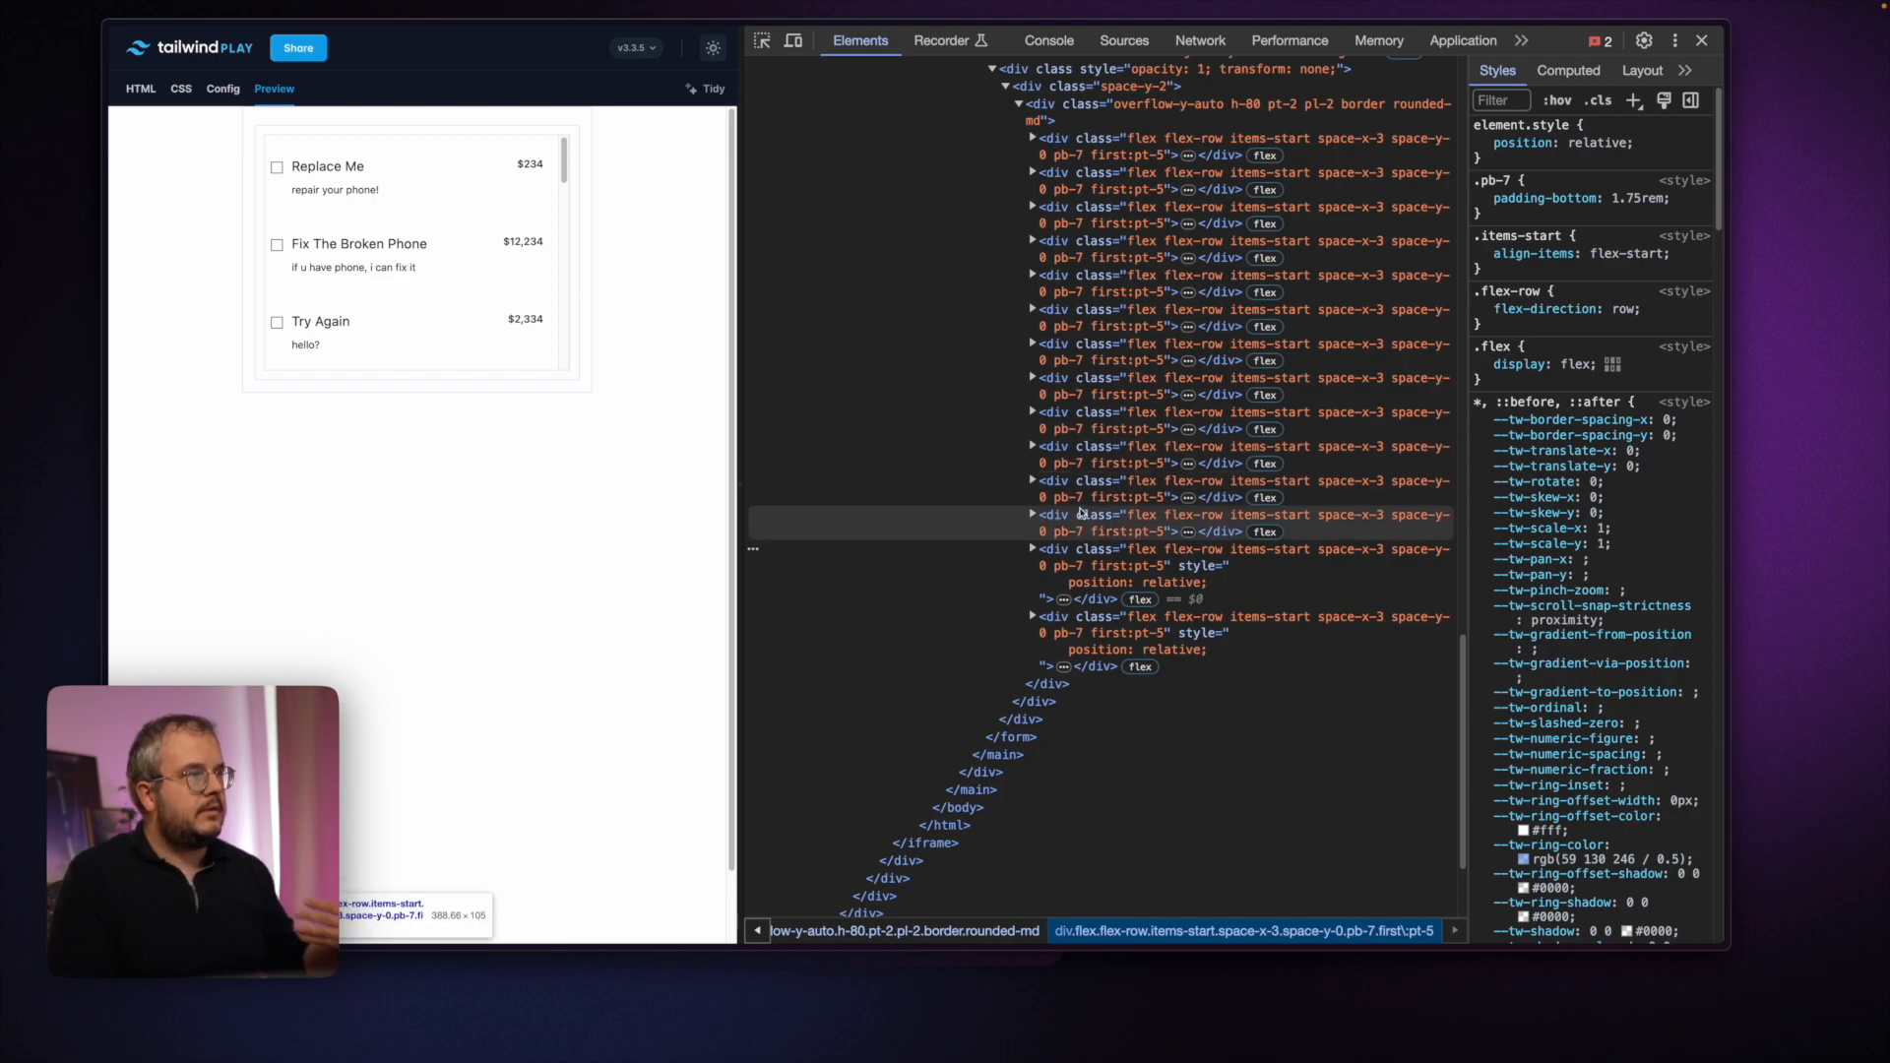
click(1135, 515)
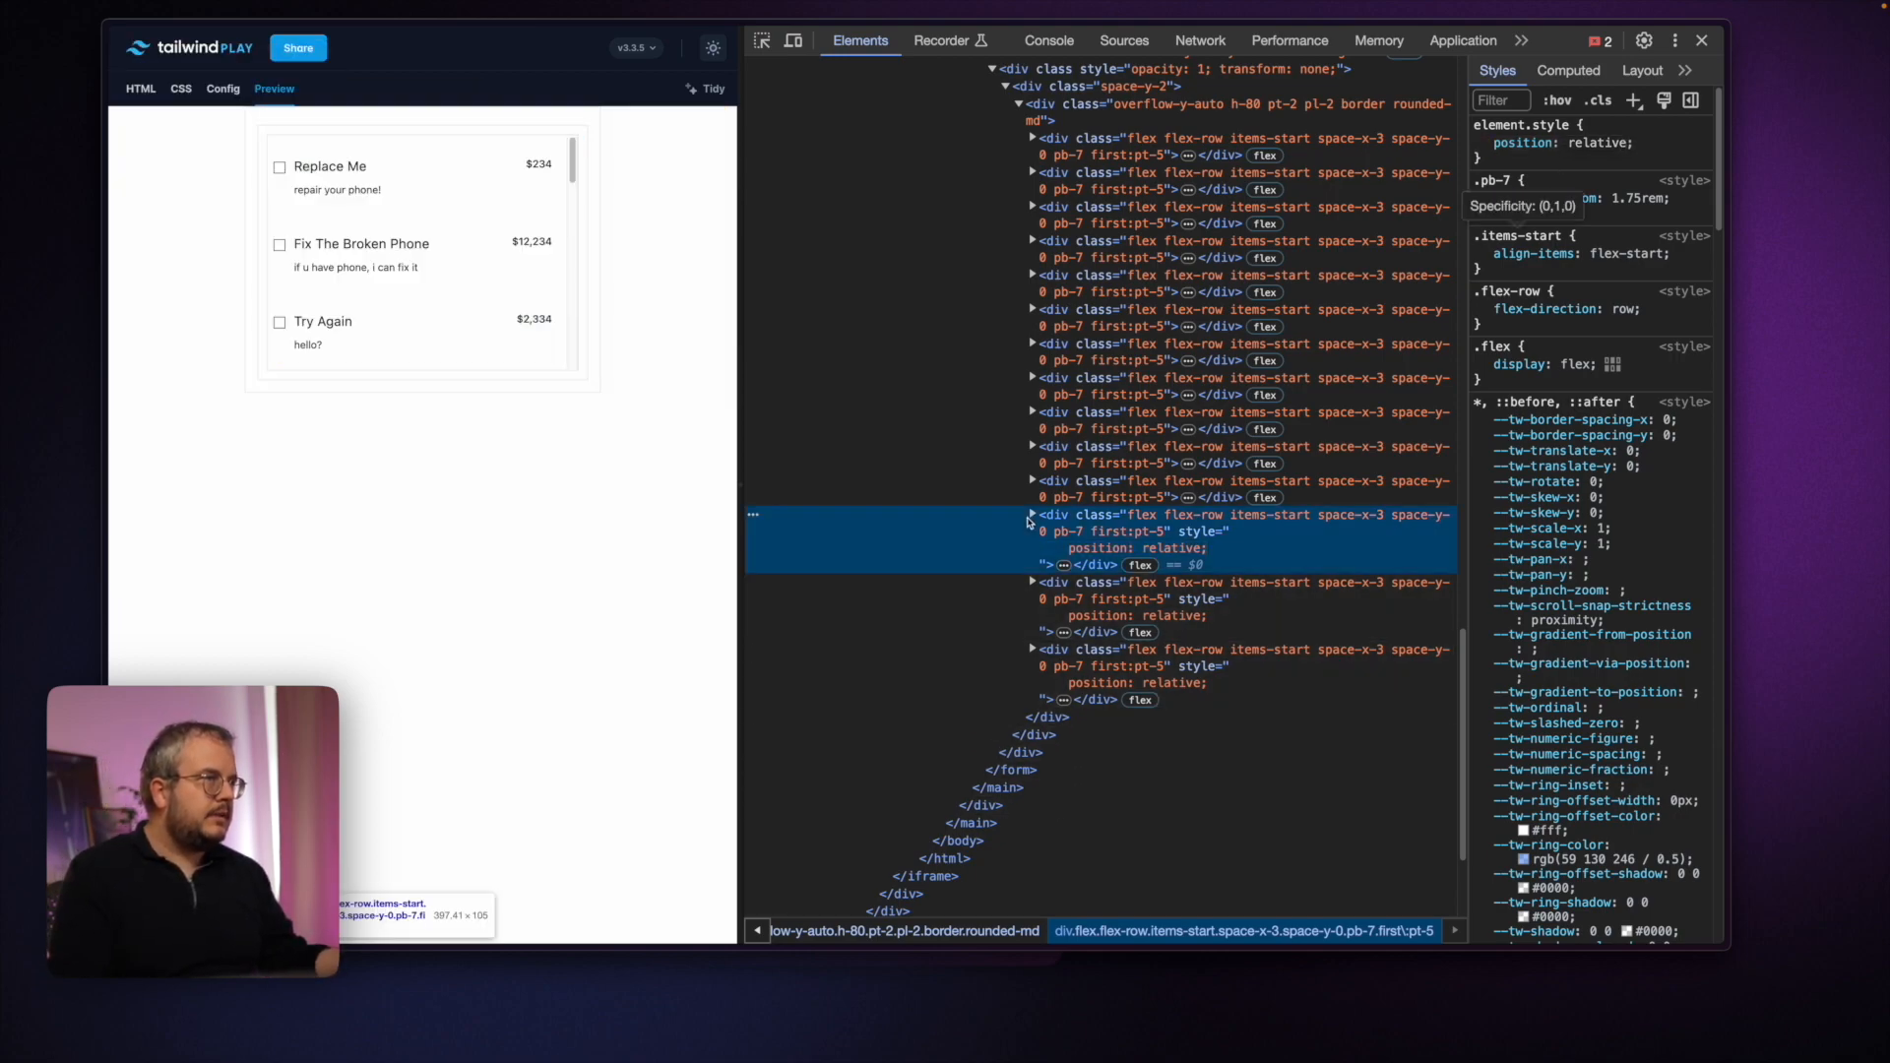
click(1034, 515)
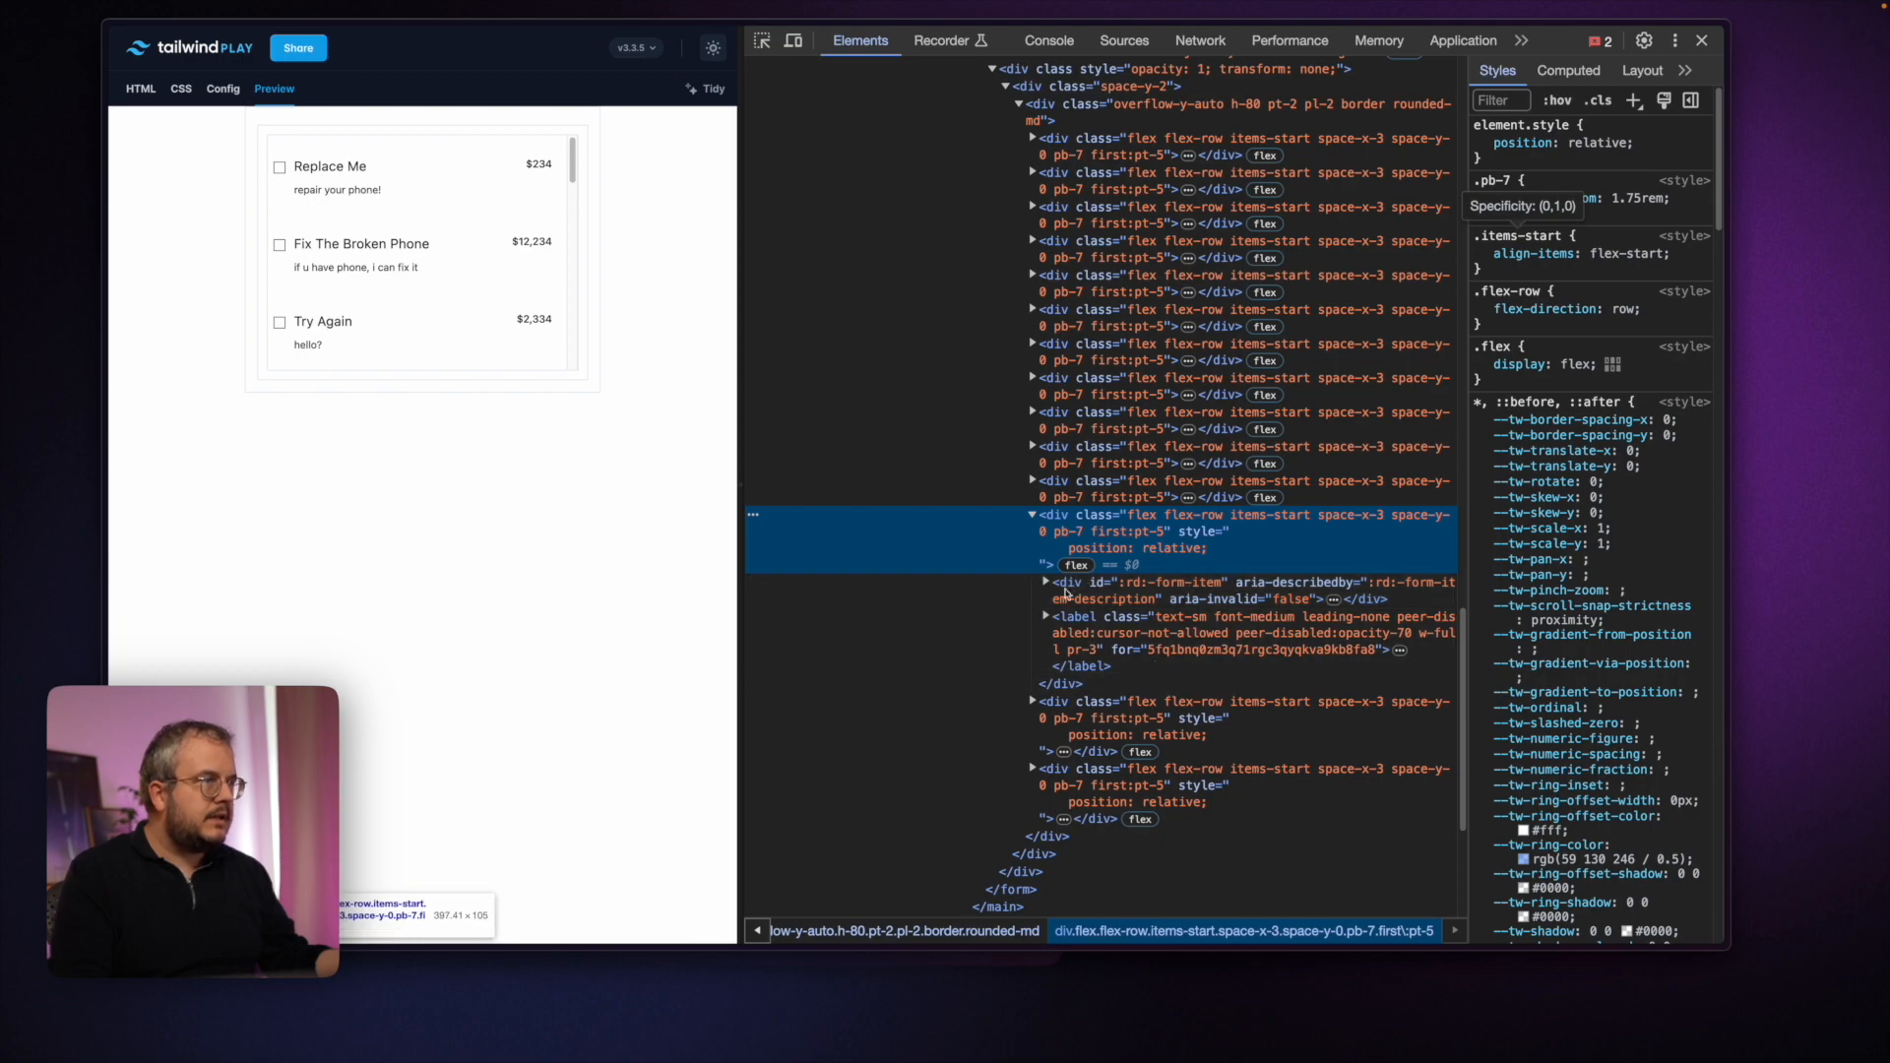